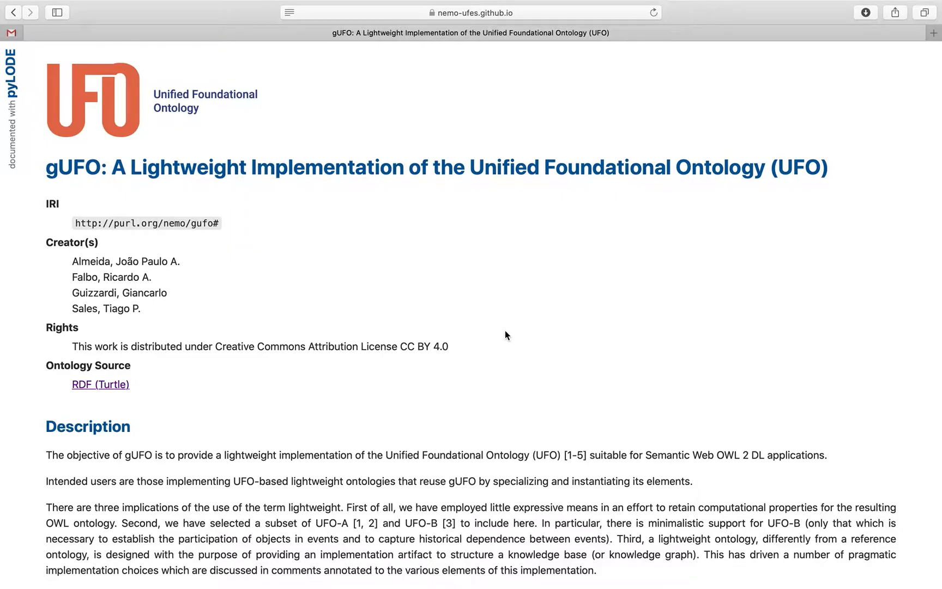
mouse_move(323, 217)
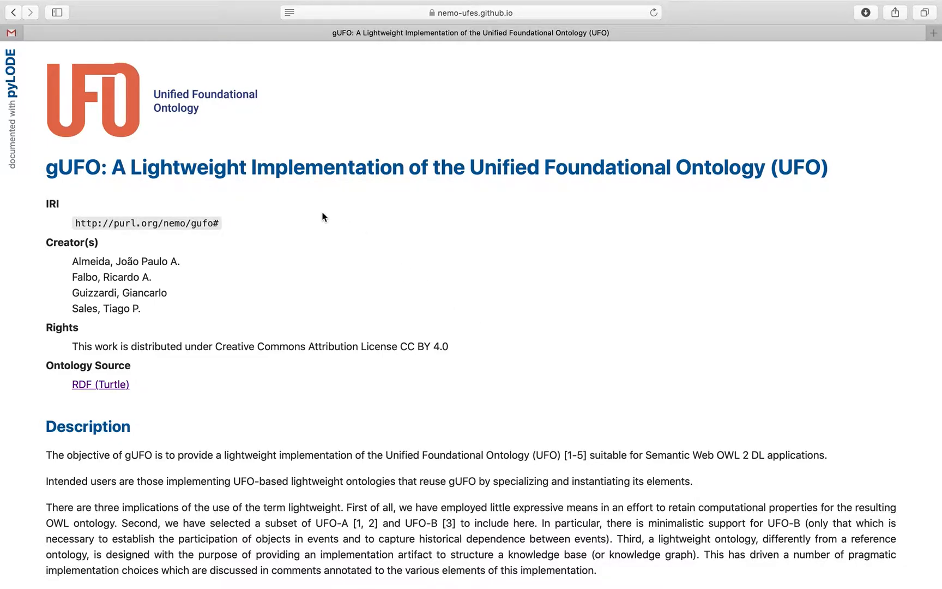
Step: Scroll the gUFO documentation down to the Usage Guide table of contents
scroll("down", 3)
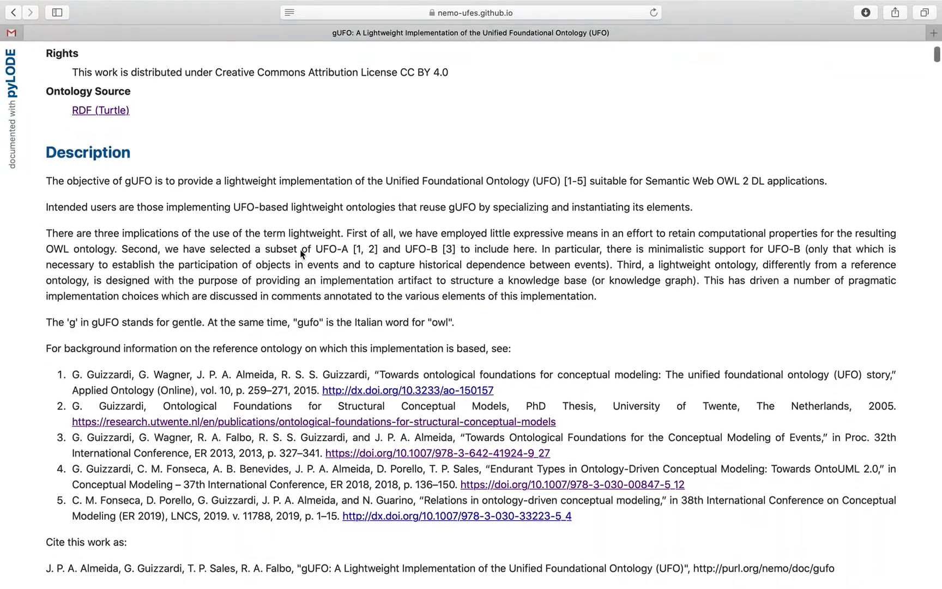
scroll("down", 3)
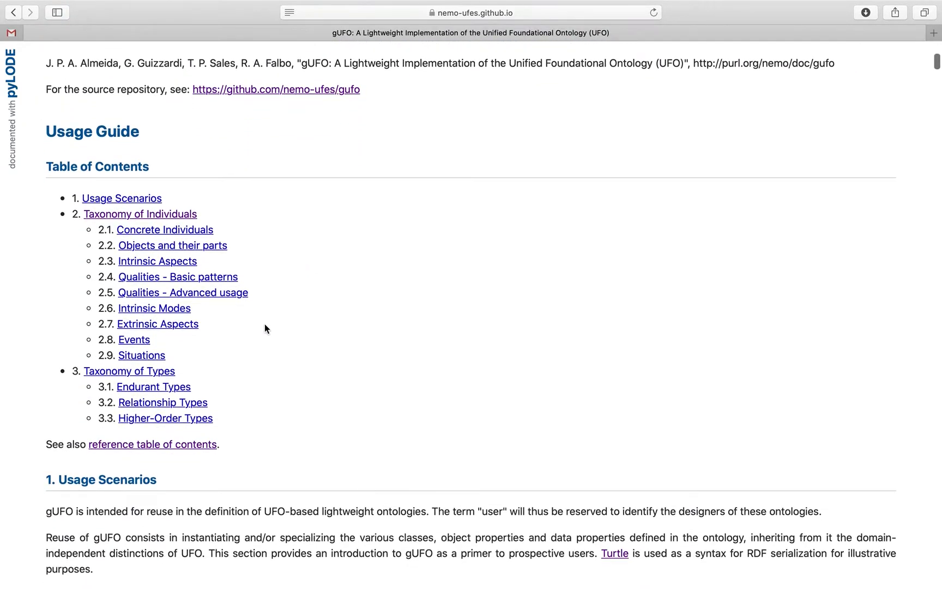
mouse_move(139, 214)
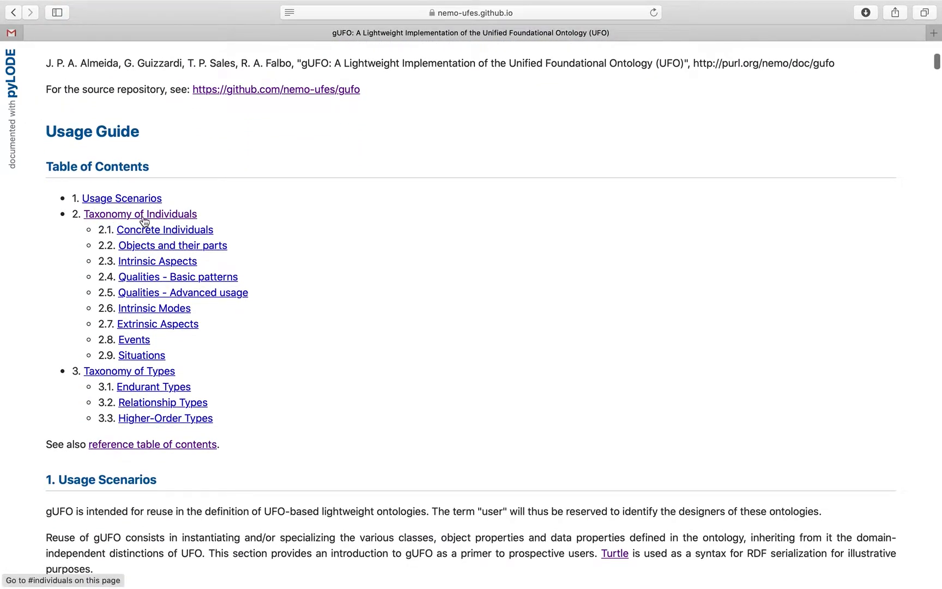
mouse_move(128, 371)
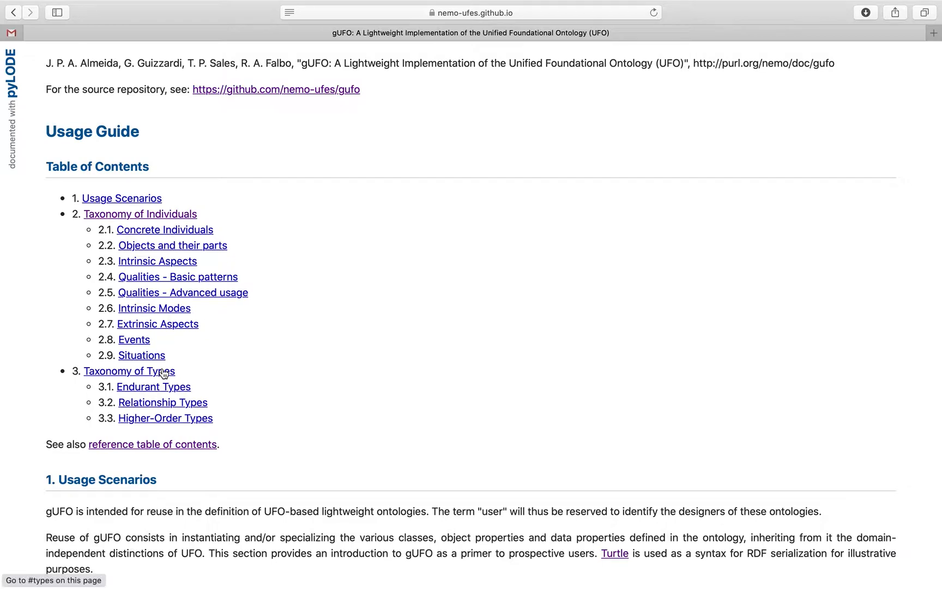
Step: Jump to Taxonomy of Types and highlight the sortal type names from Kind to Mixin
left_click(129, 371)
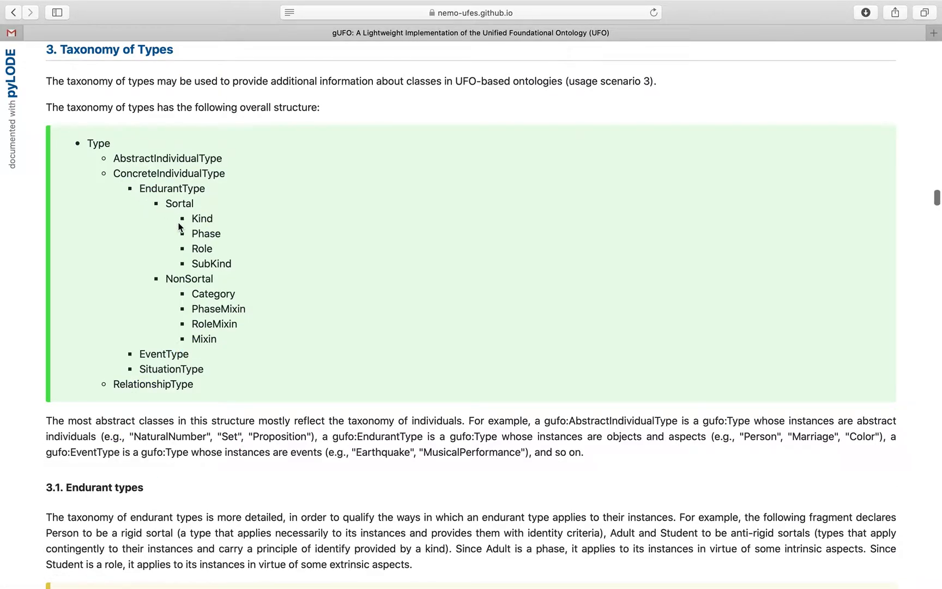
mouse_move(188, 223)
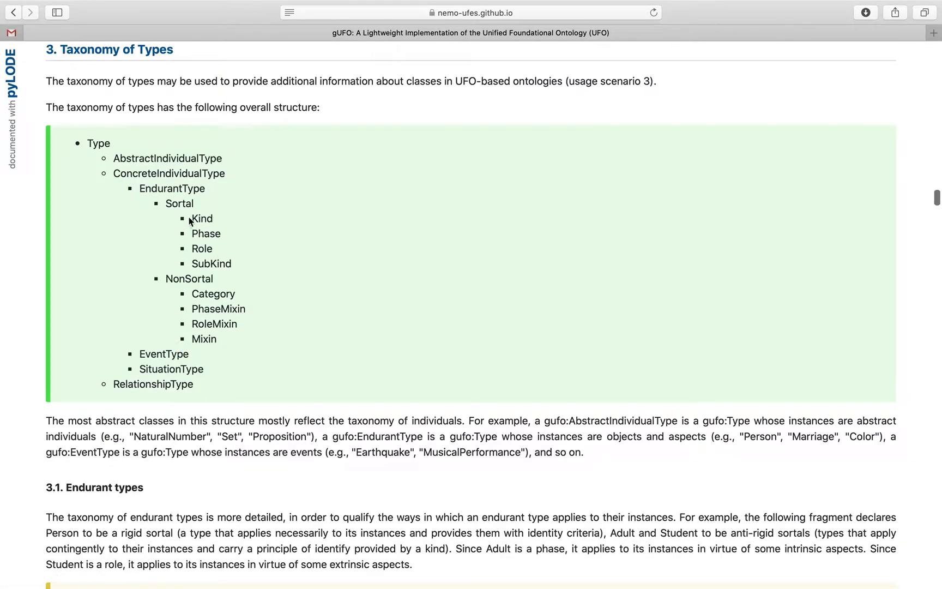
left_click_drag(192, 218, 251, 341)
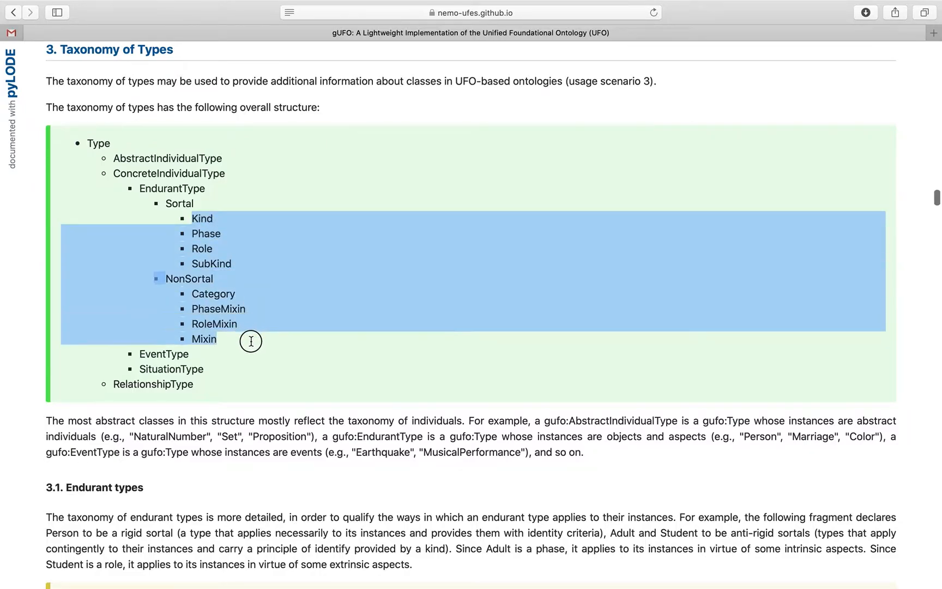
mouse_move(248, 260)
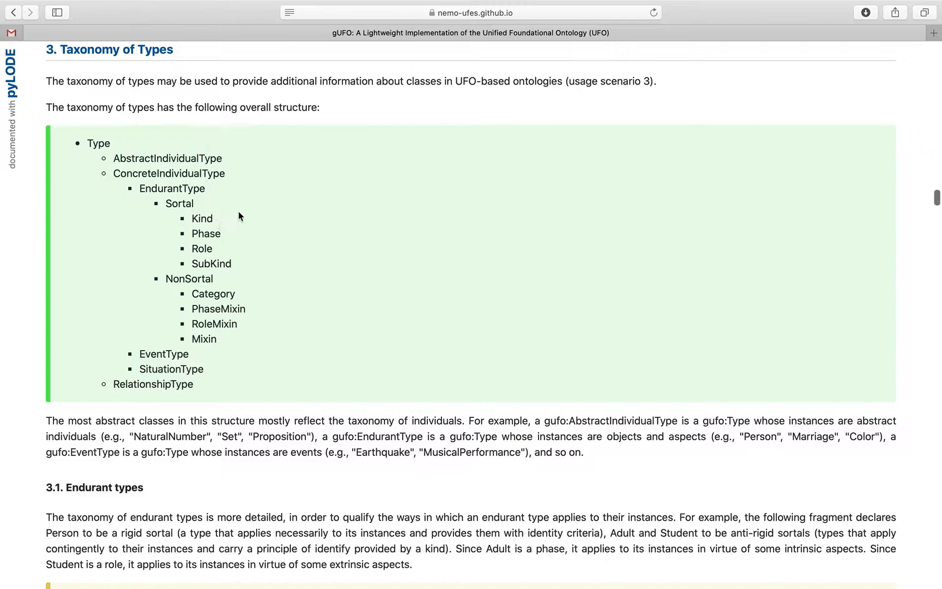
mouse_move(201, 248)
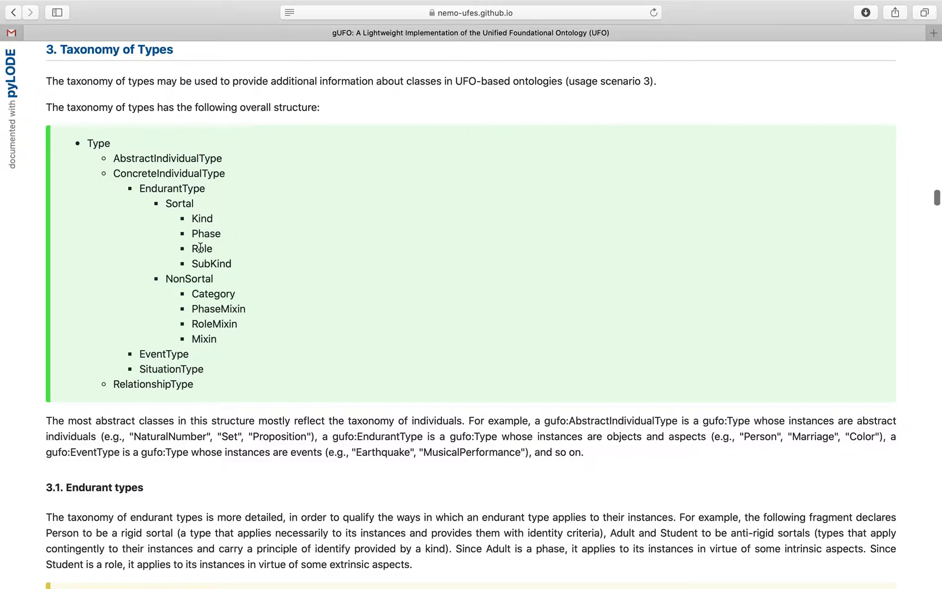
mouse_move(223, 293)
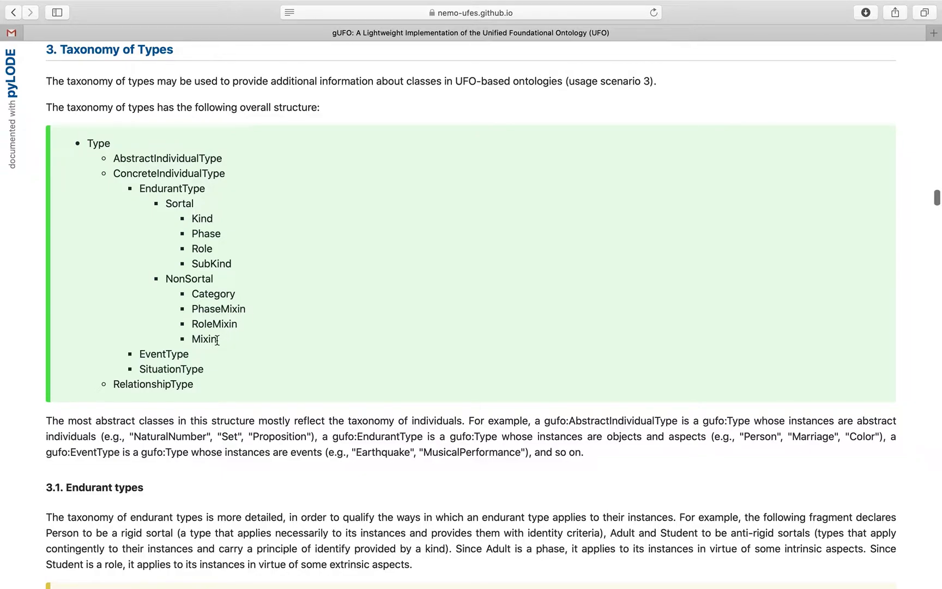
mouse_move(419, 255)
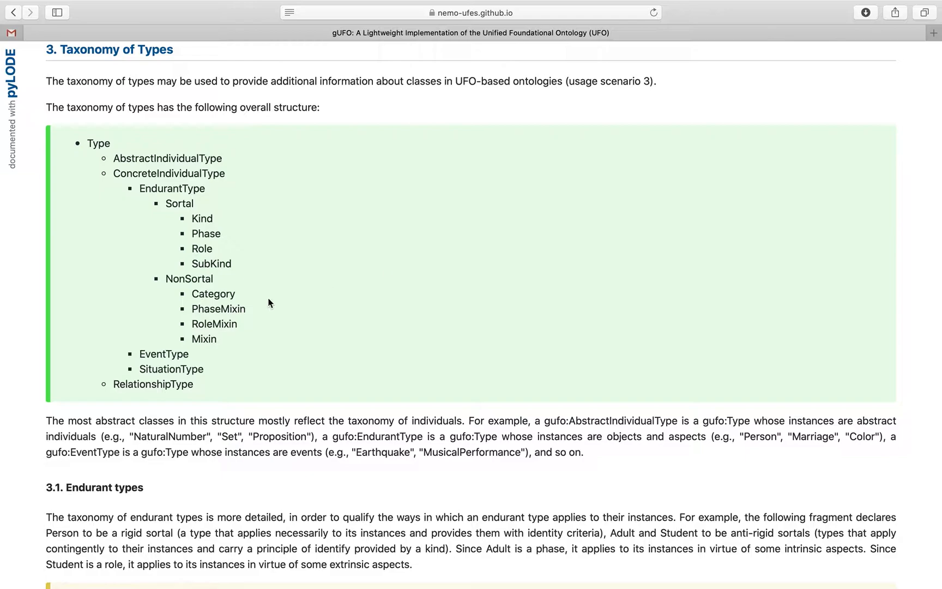
mouse_move(312, 333)
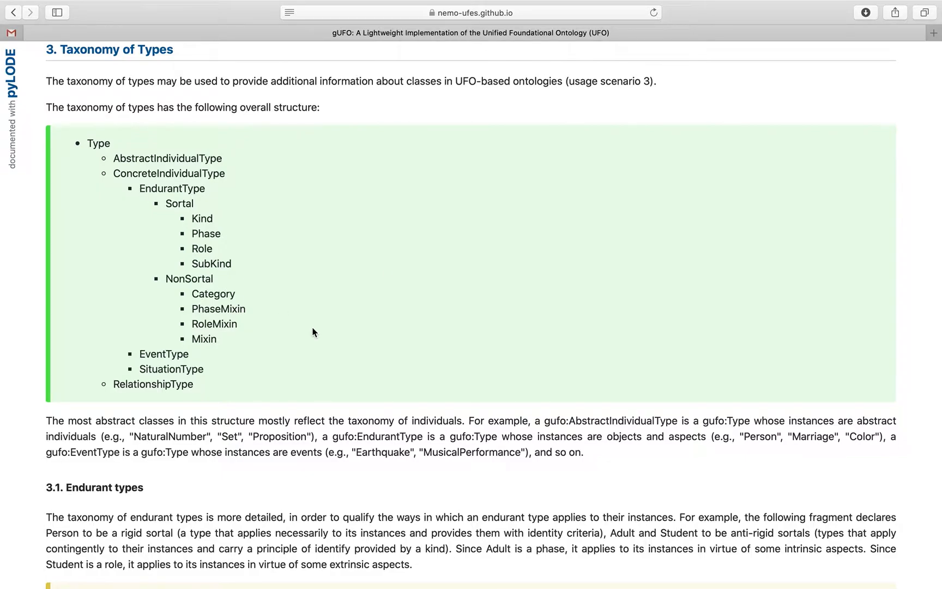
mouse_move(334, 382)
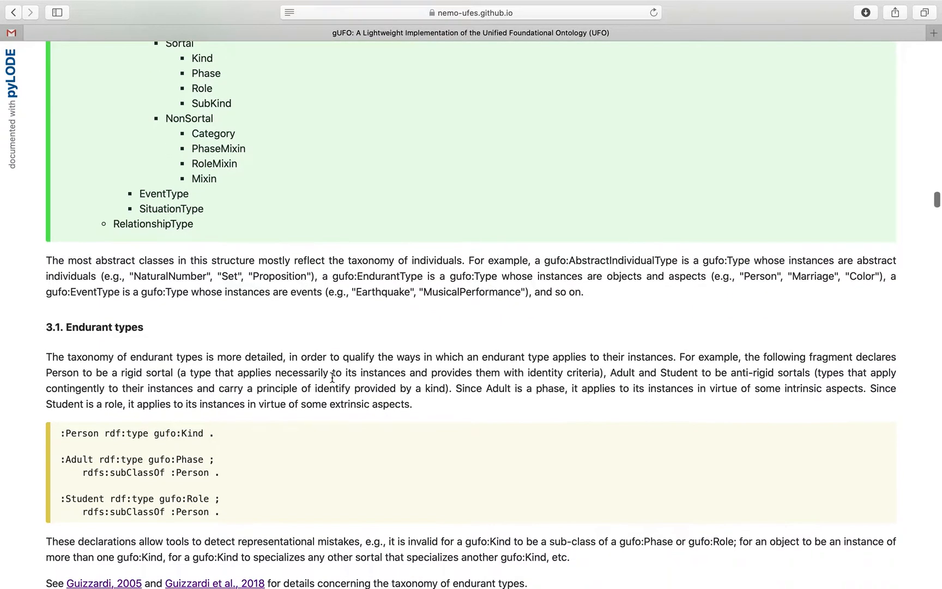
scroll("down", 3)
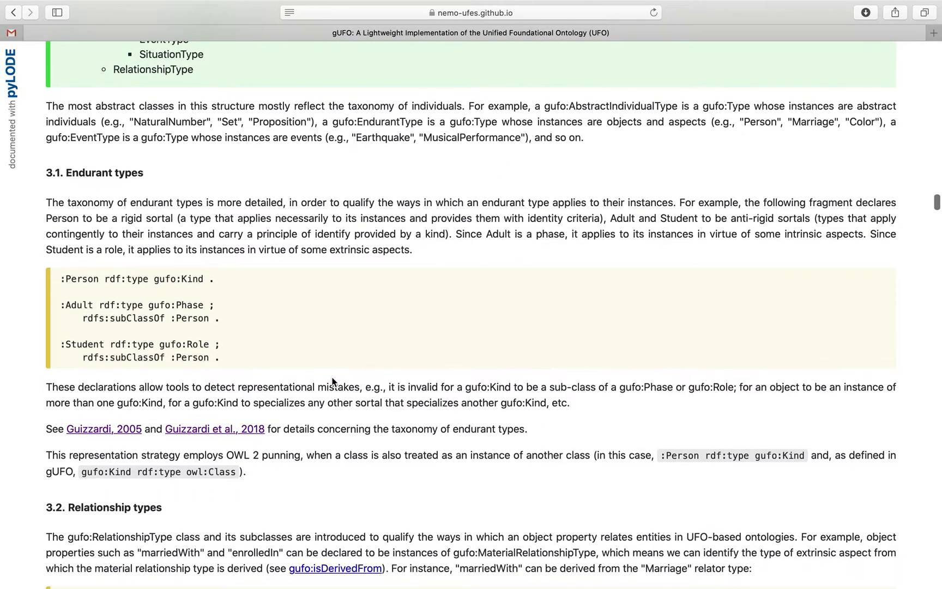
scroll("down", 3)
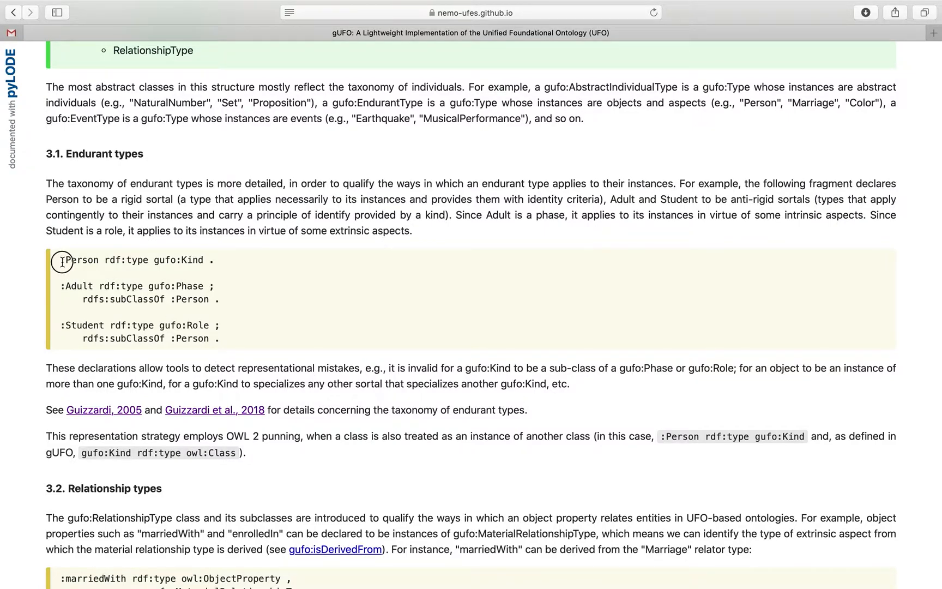
left_click_drag(60, 259, 214, 260)
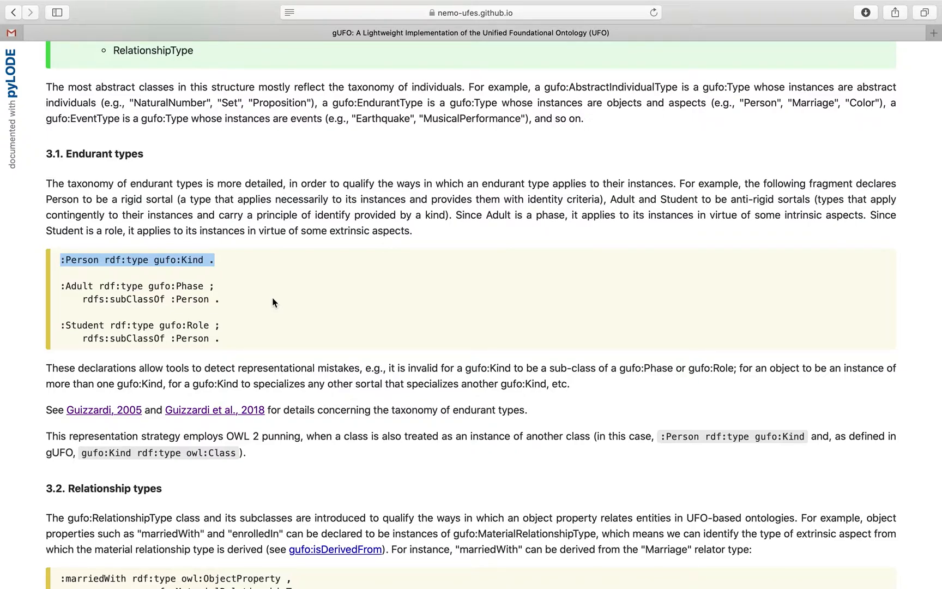
mouse_move(283, 301)
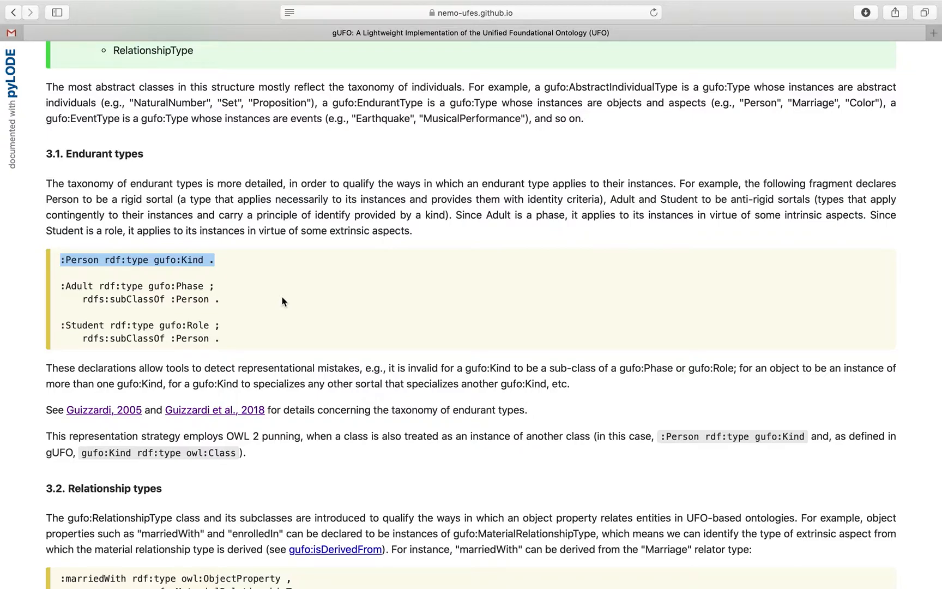
mouse_move(215, 321)
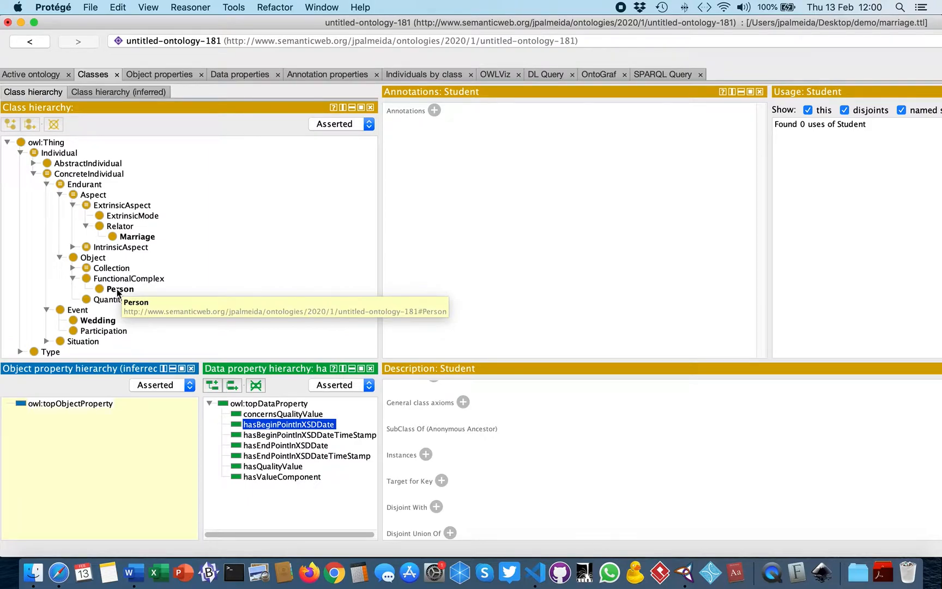
mouse_move(120, 289)
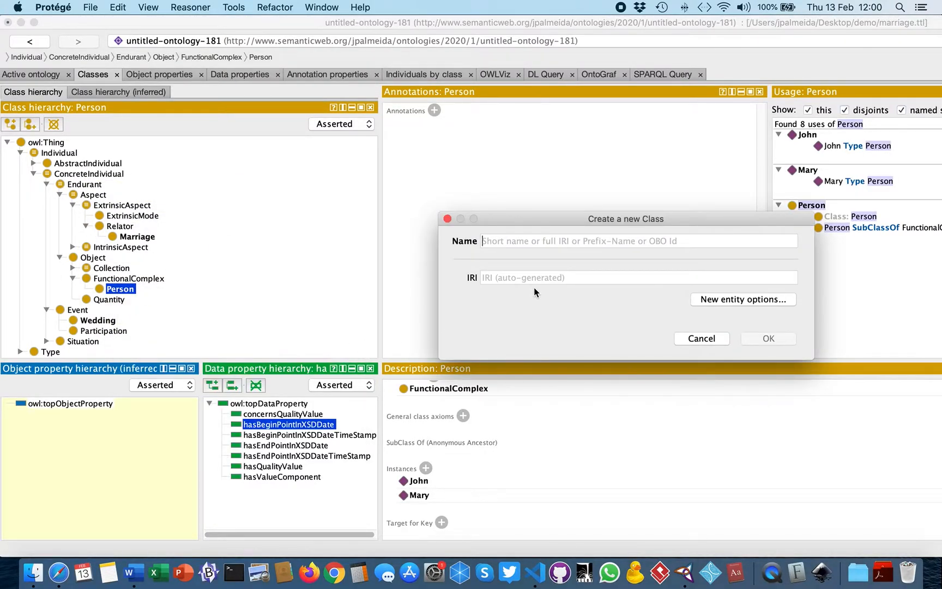
Step: Create Child and Student as further subclasses of Person
type("Chil")
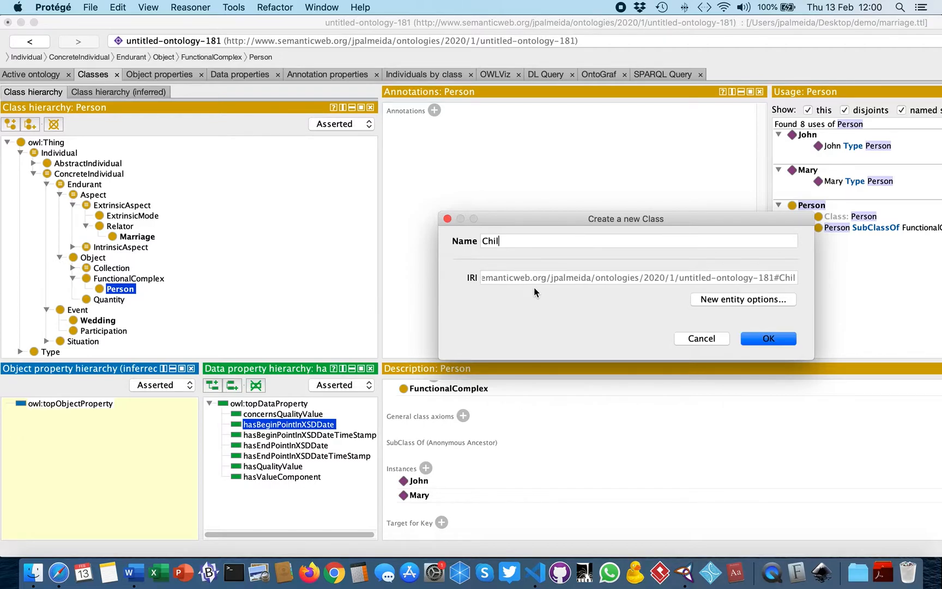
left_click(767, 338)
type("Studen")
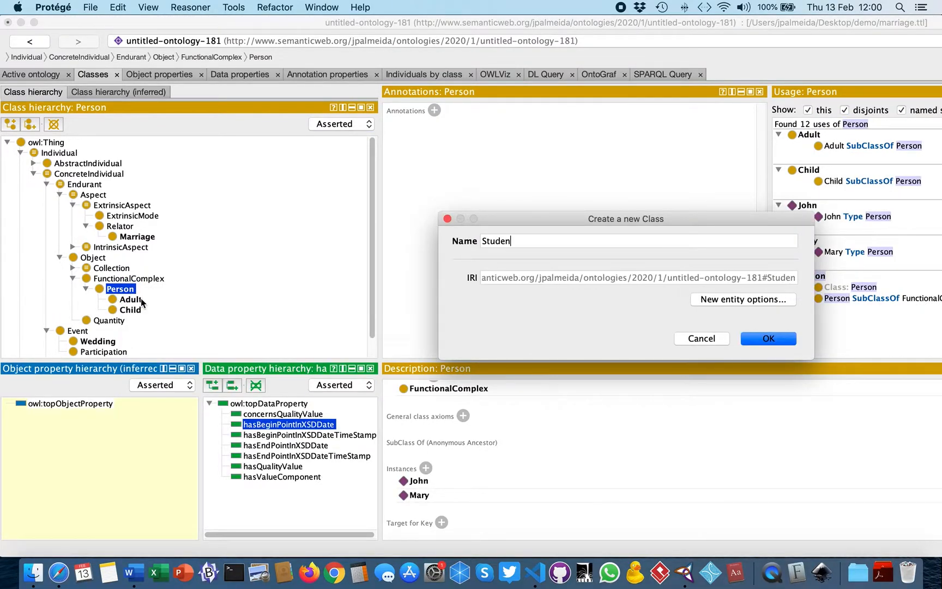
left_click(767, 338)
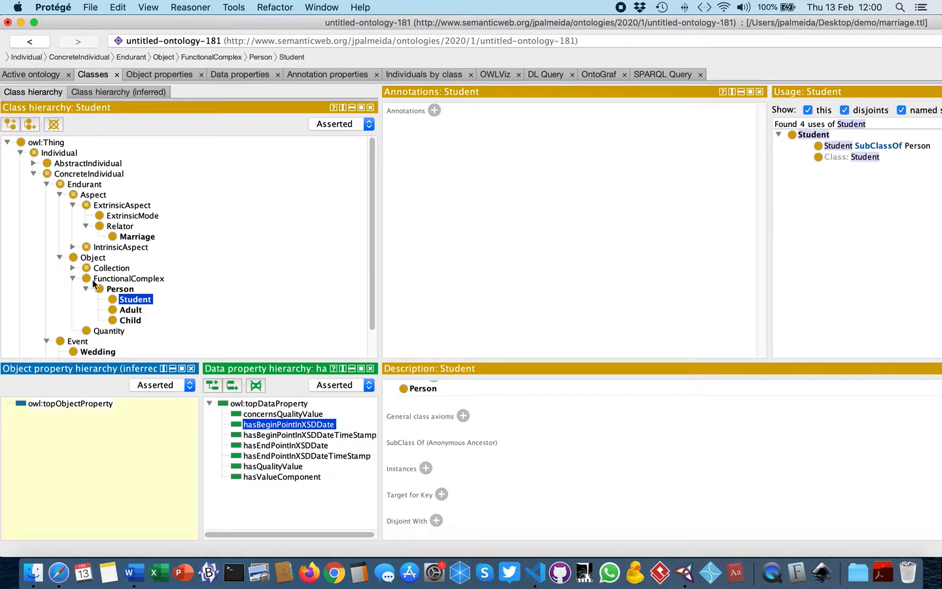
Step: Create Organization under FunctionalComplex and School under Organization, then select Person
right_click(129, 278)
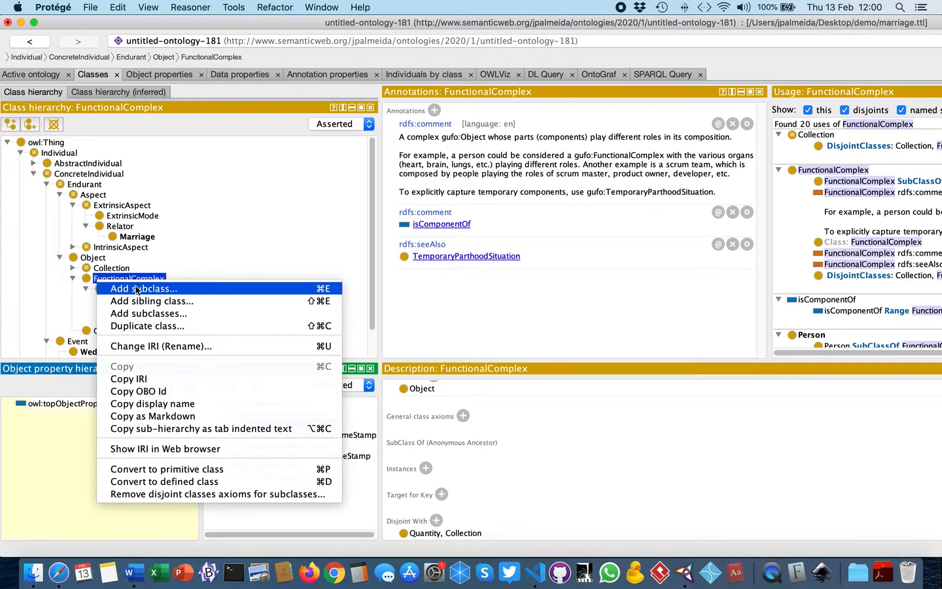
left_click(143, 288)
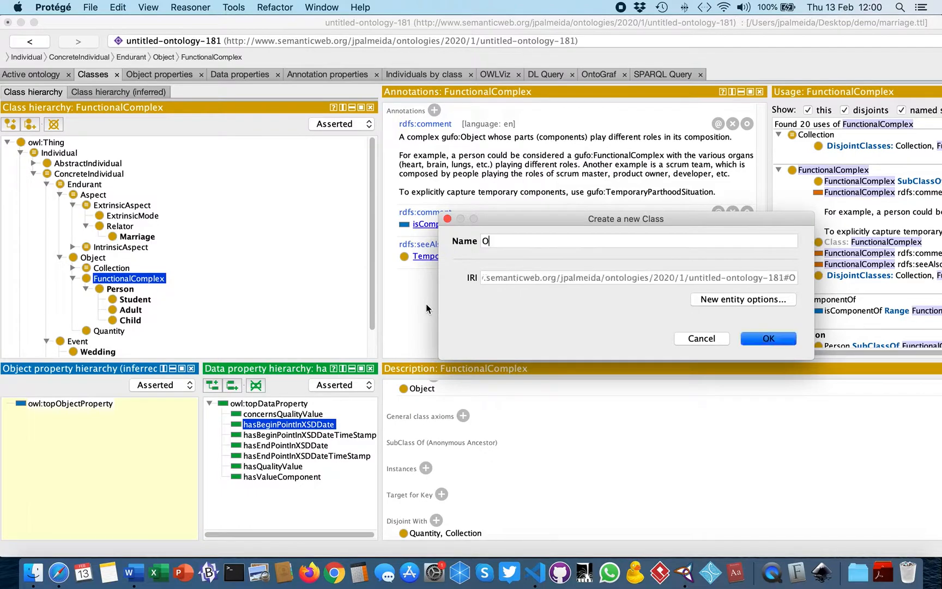
type("rganization")
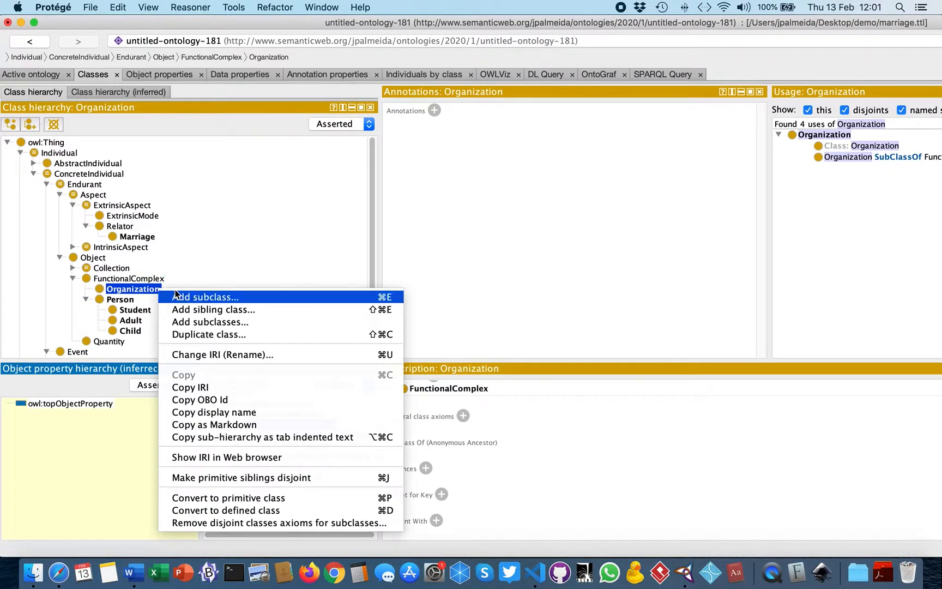
left_click(205, 297)
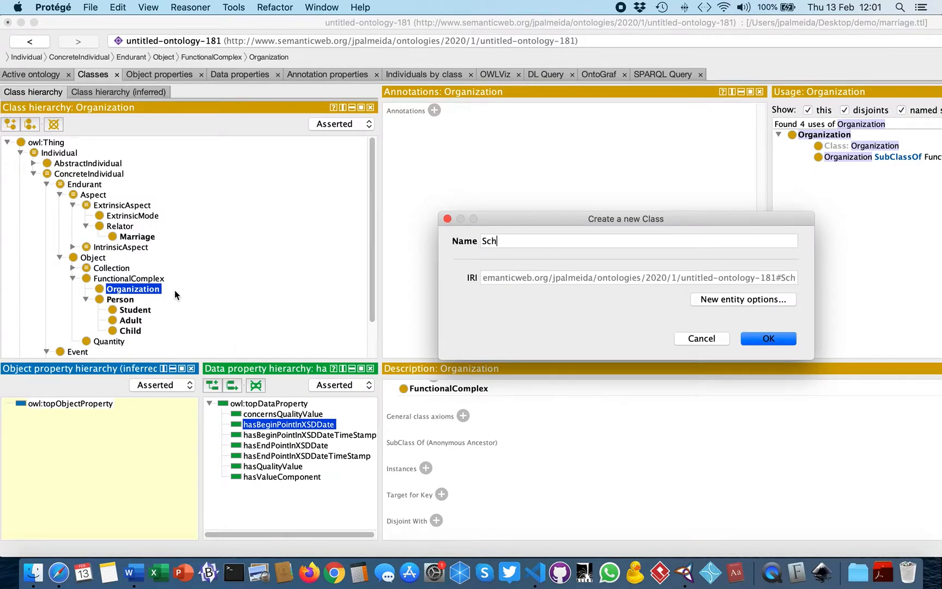
left_click(768, 338)
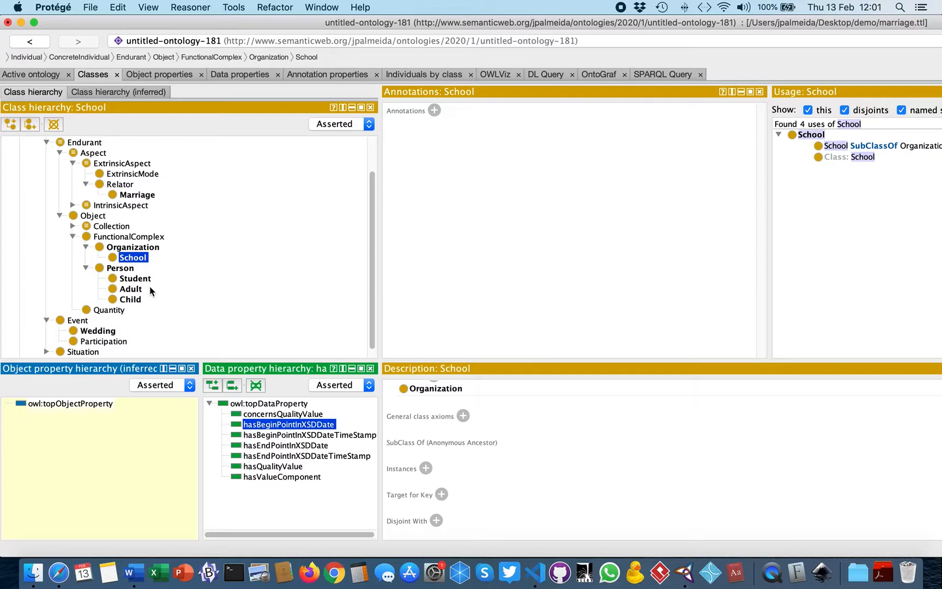
mouse_move(125, 271)
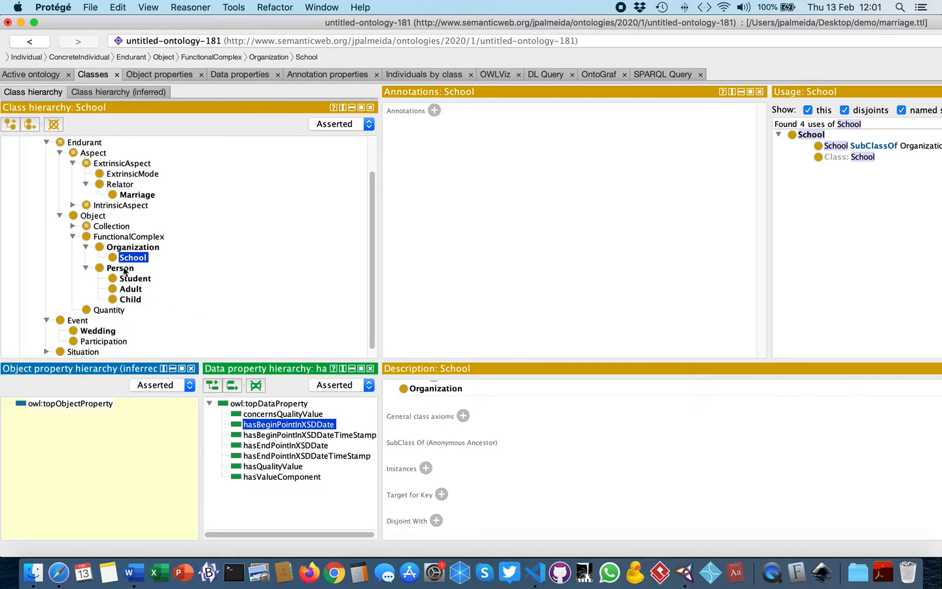
left_click(119, 268)
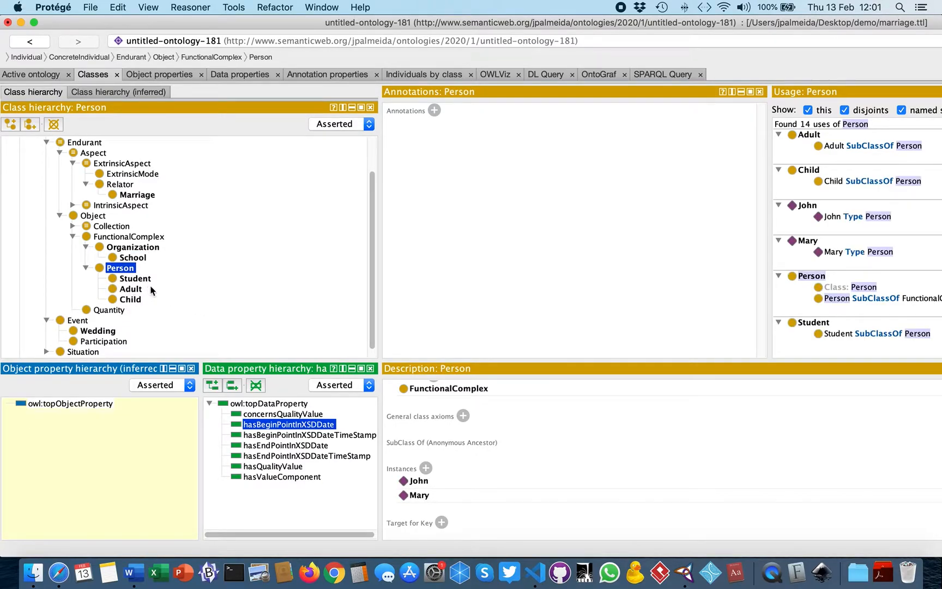
mouse_move(401, 238)
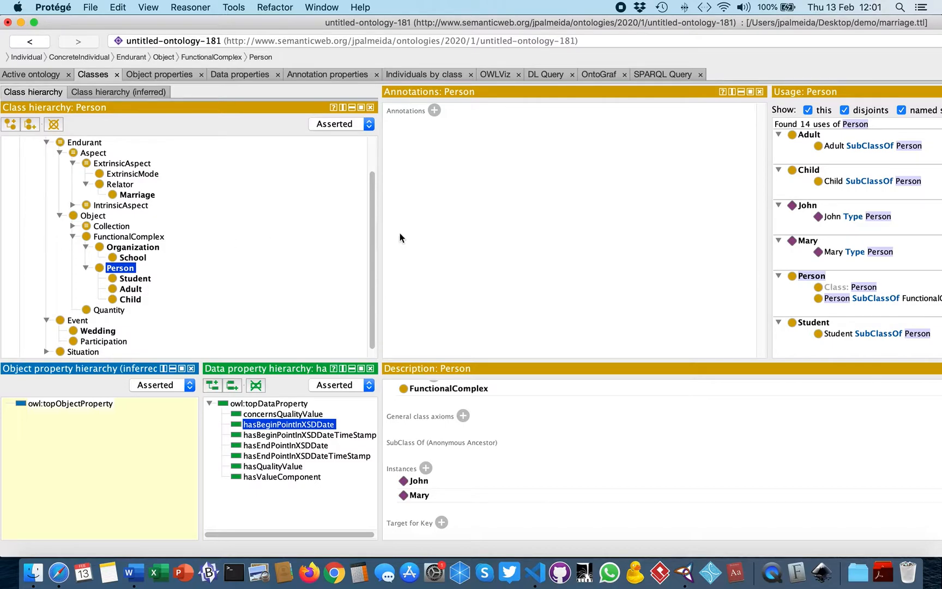
mouse_move(199, 240)
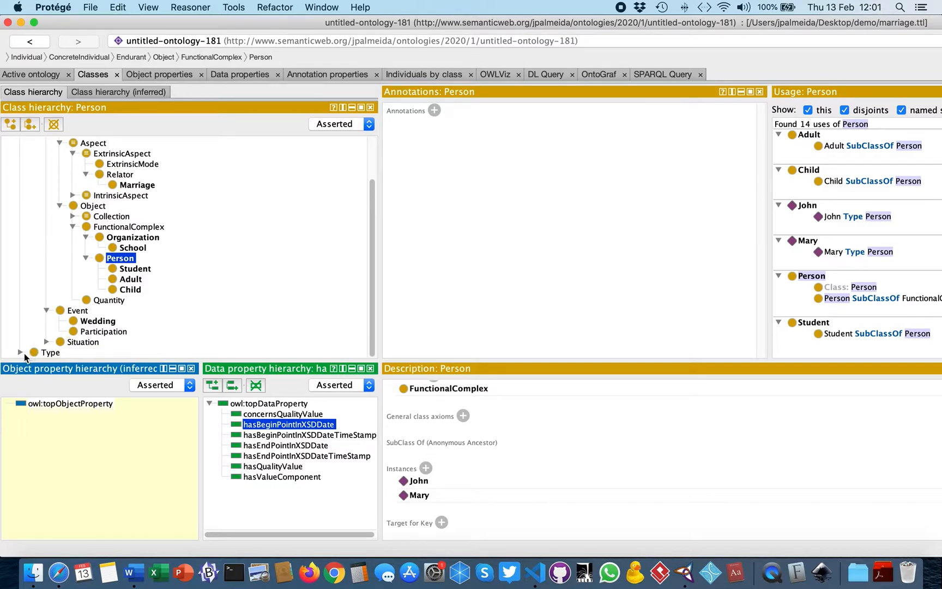
left_click(20, 352)
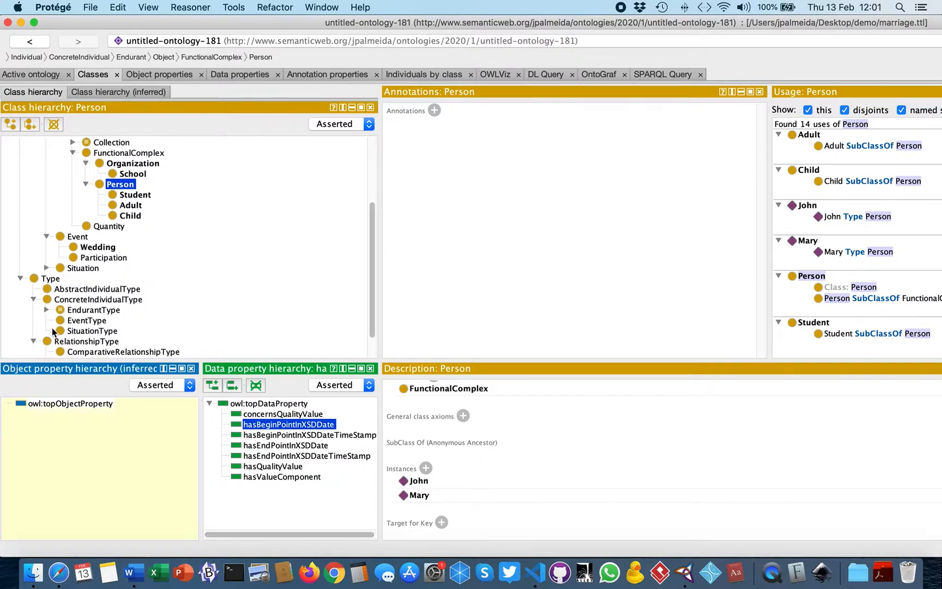
left_click(45, 310)
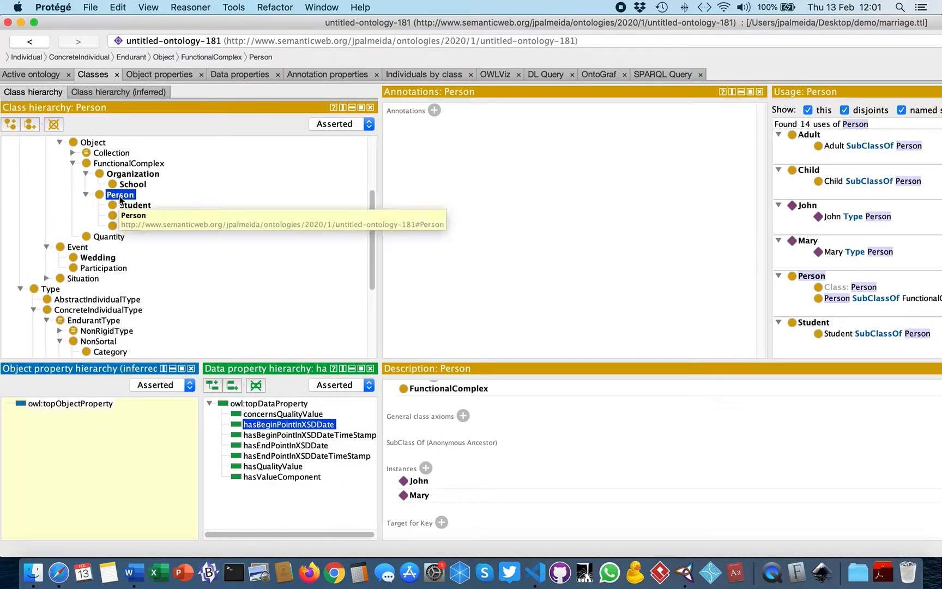
scroll("down", 3)
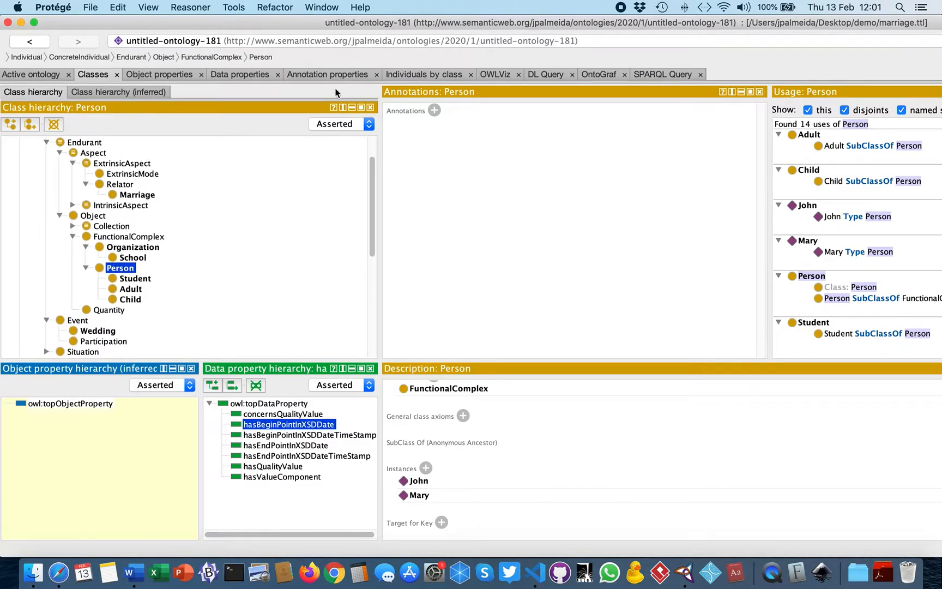
mouse_move(412, 120)
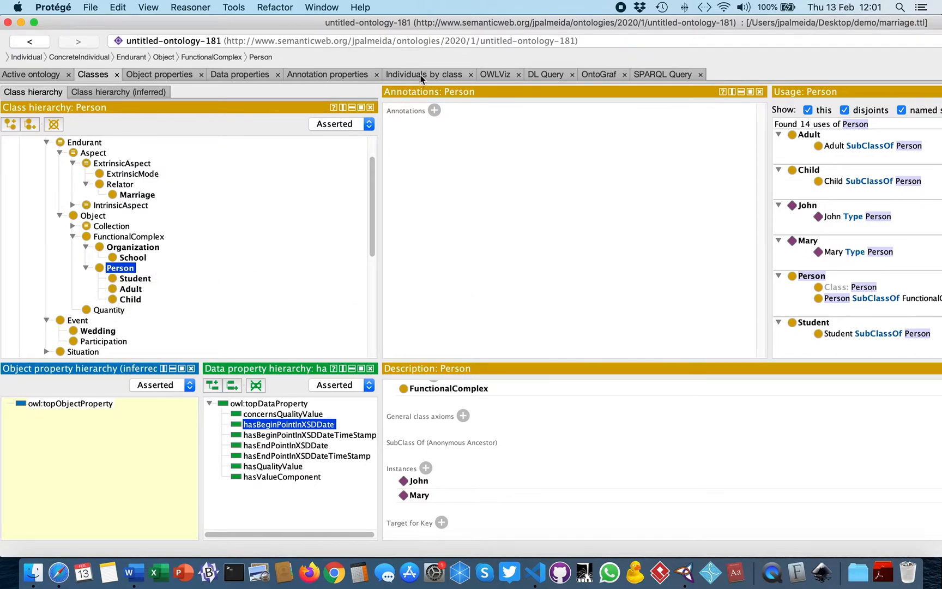
left_click(425, 74)
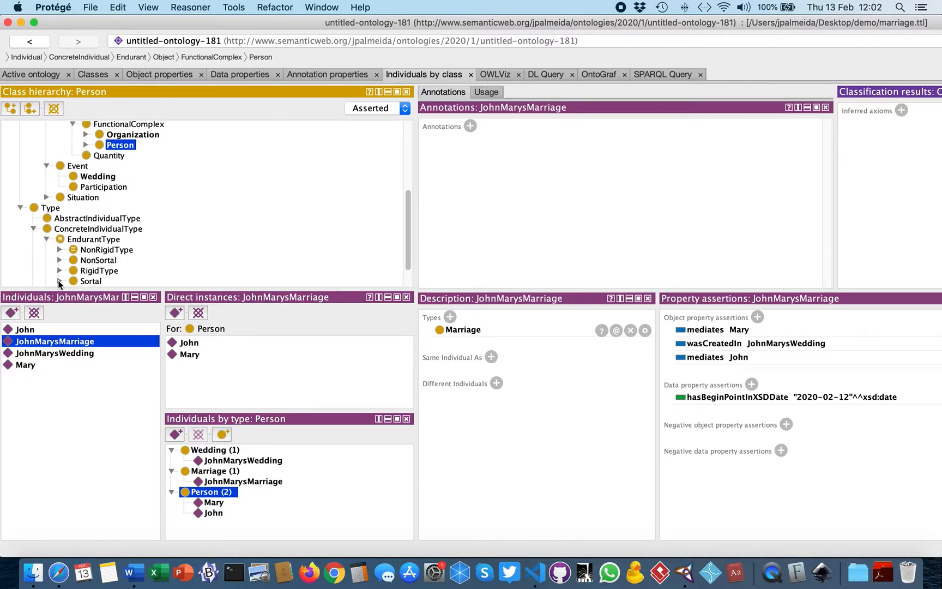
Step: Create a named individual Person typed as the gUFO Kind class
left_click(102, 250)
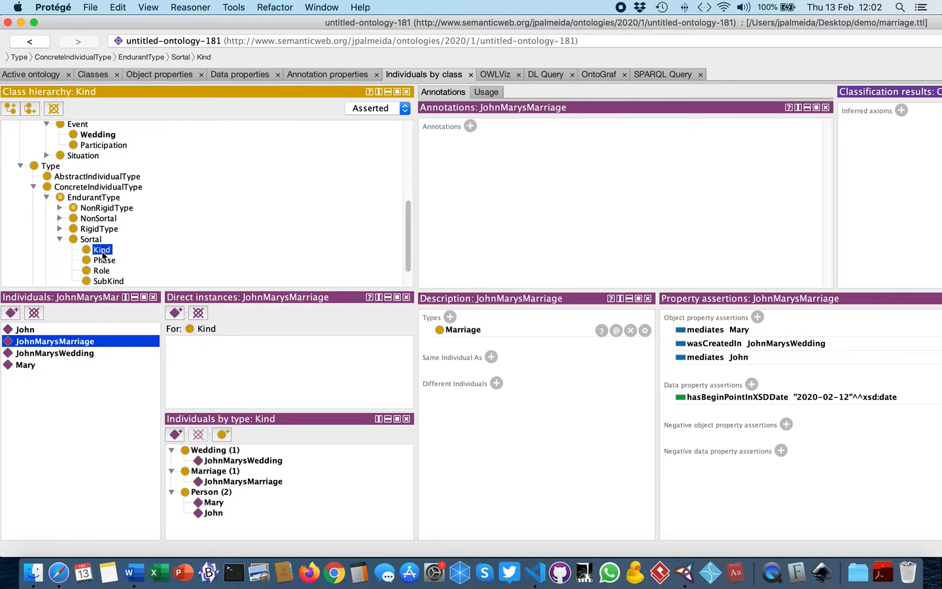
left_click(174, 313)
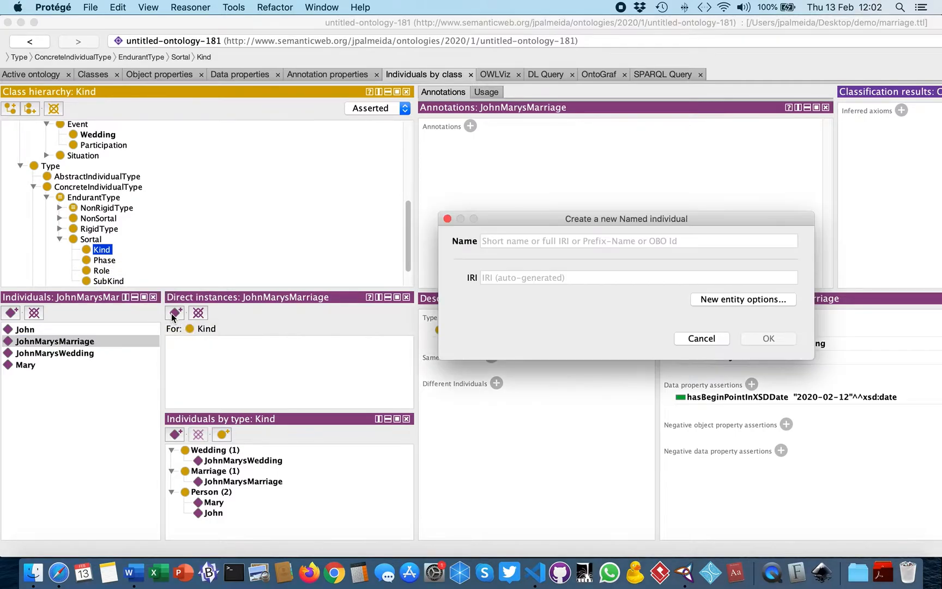
type("Person")
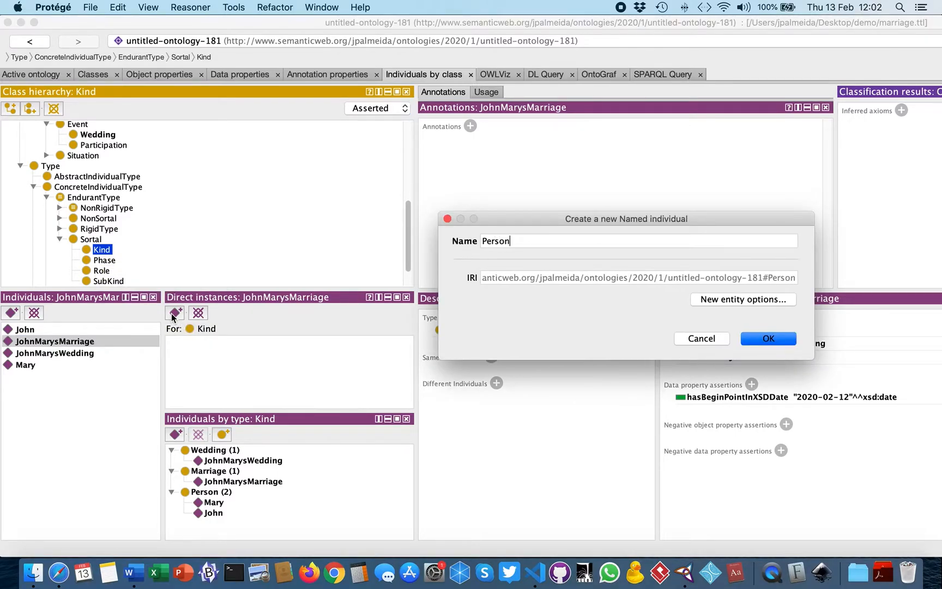
left_click(768, 338)
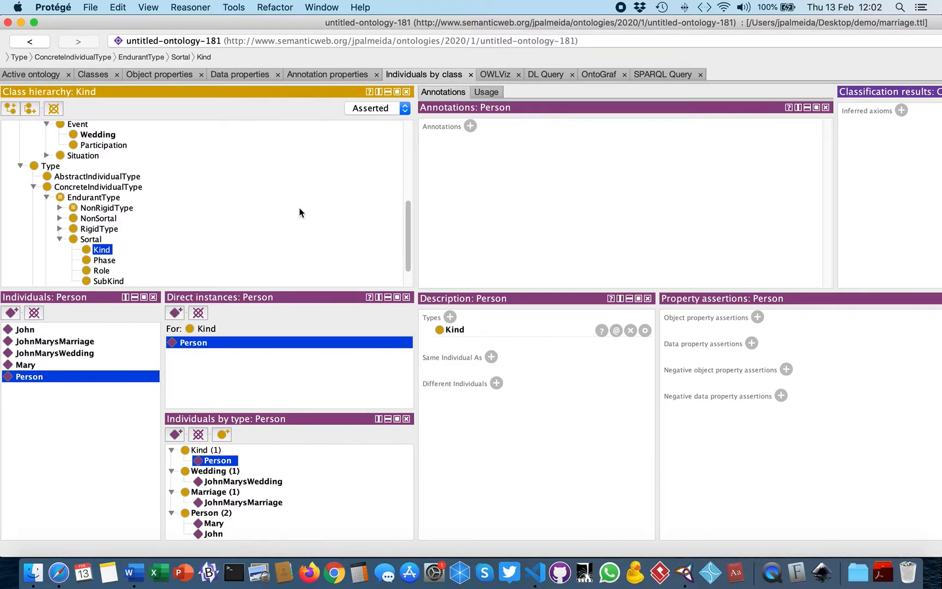
mouse_move(204, 241)
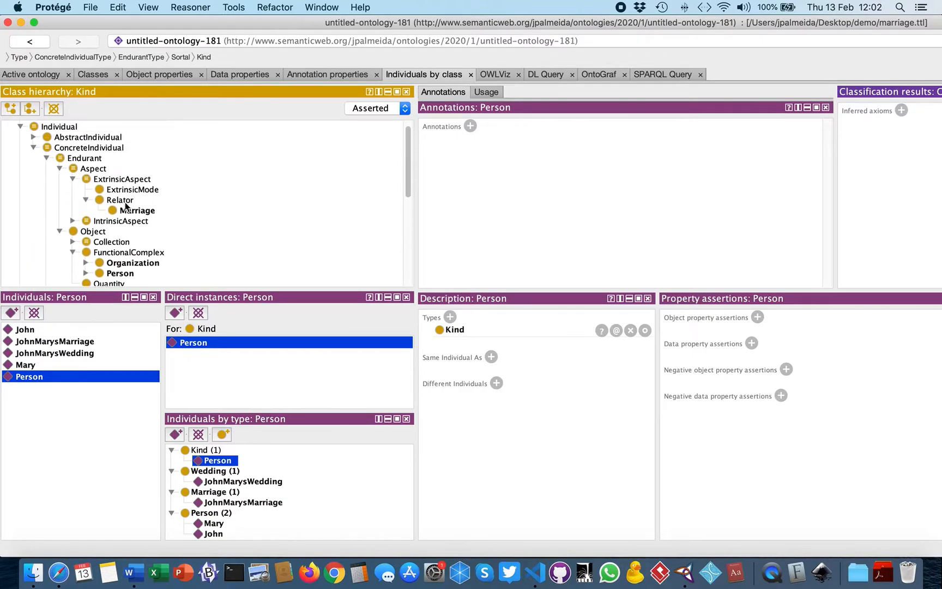
scroll("down", 3)
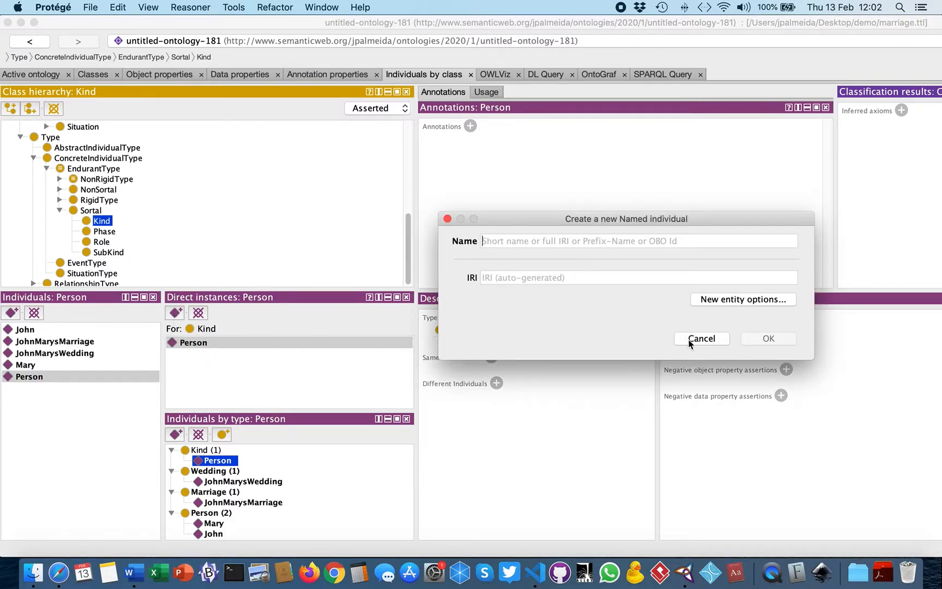
Step: Dismiss the empty dialog and create School as a Kind individual
left_click(701, 338)
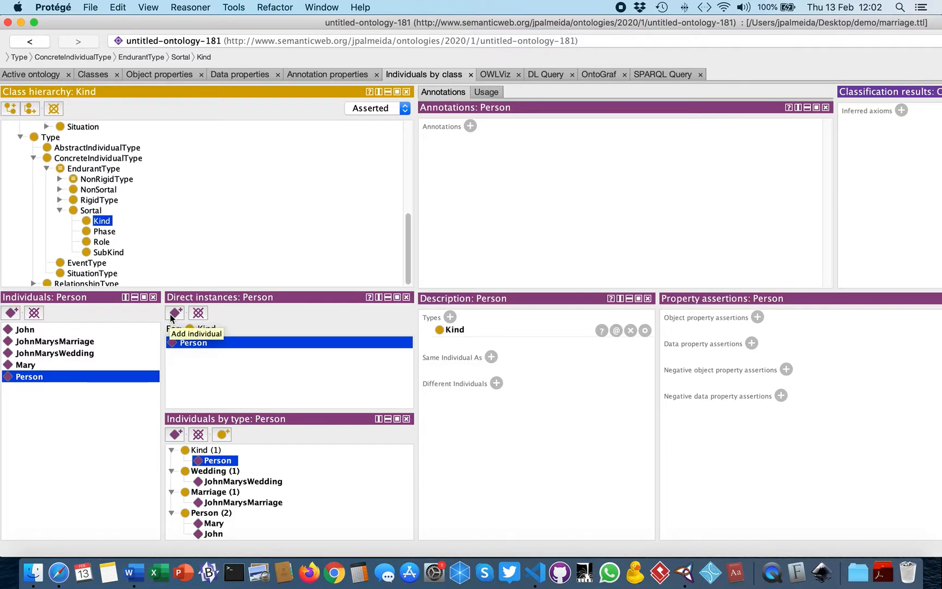
type("Schho")
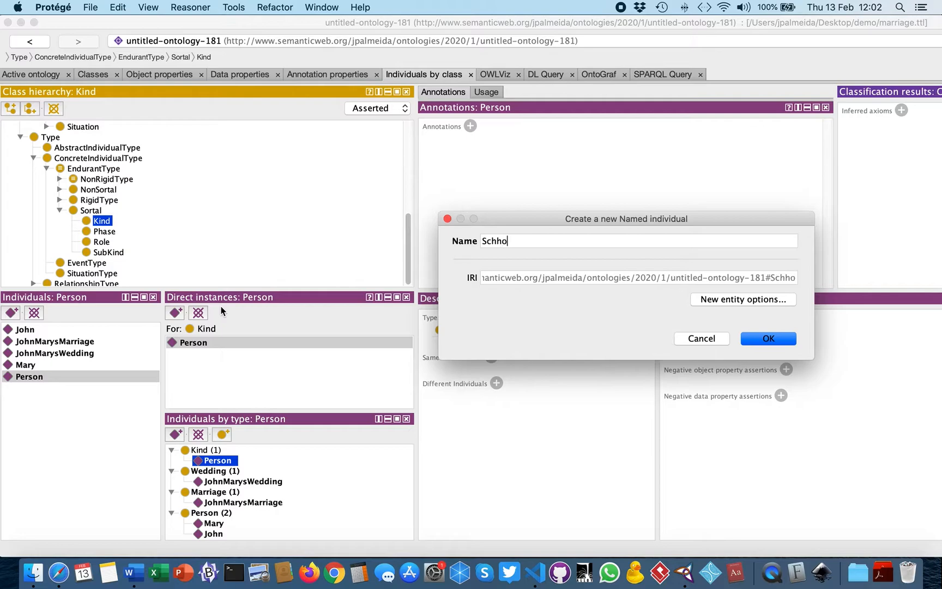
left_click(767, 338)
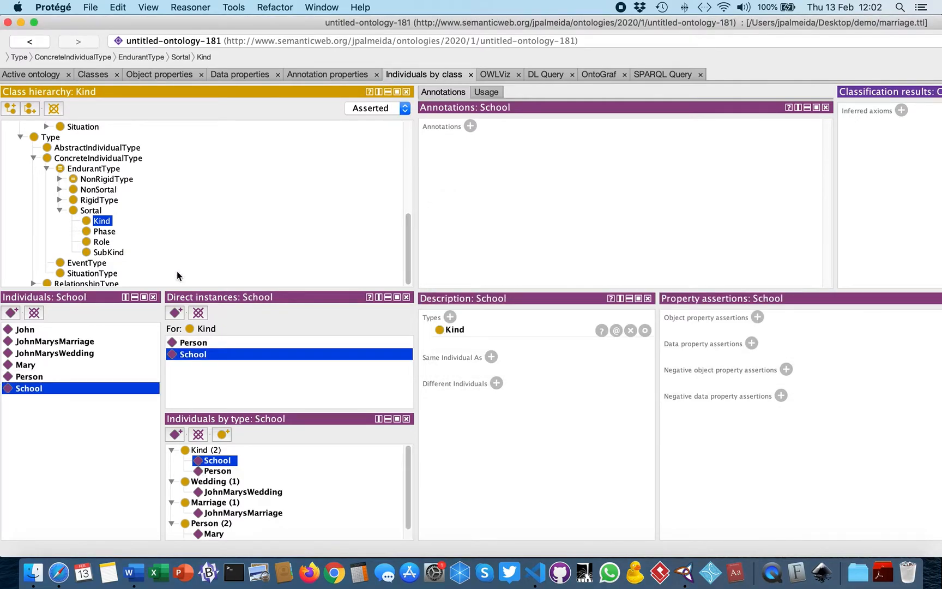
Step: Add Adult and Child as Phase individuals and Student as a Role individual
left_click(174, 313)
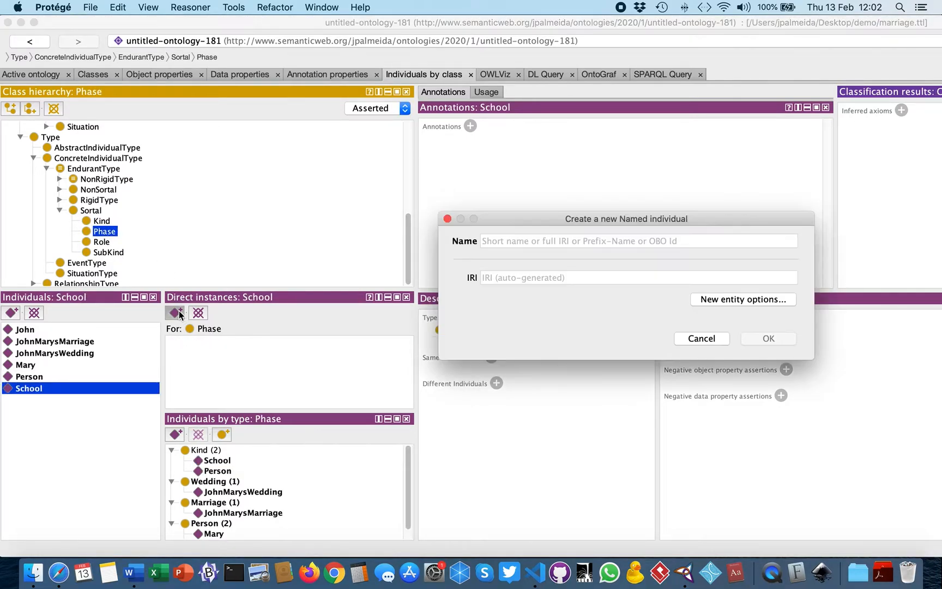
left_click(767, 338)
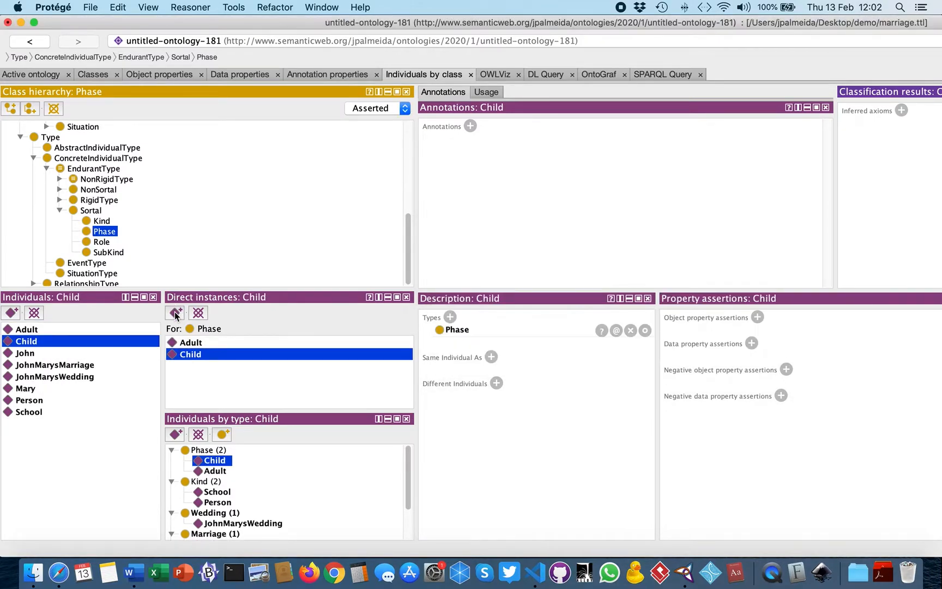
left_click(174, 312)
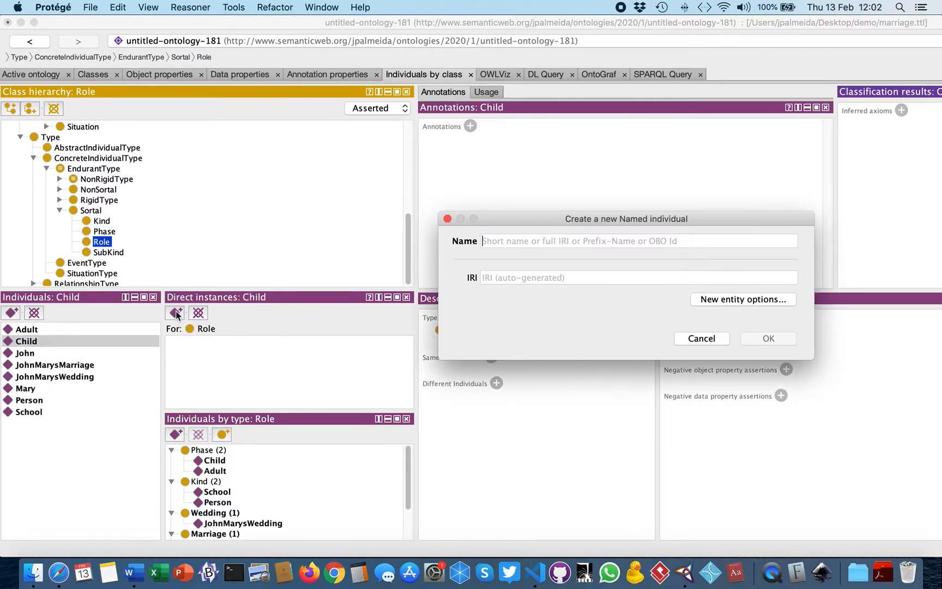
left_click(768, 337)
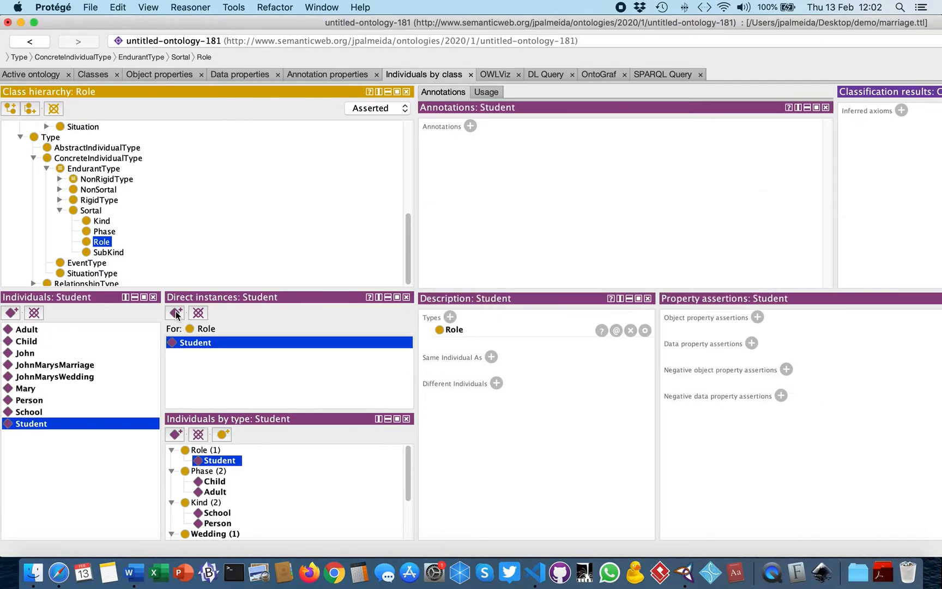
left_click(91, 8)
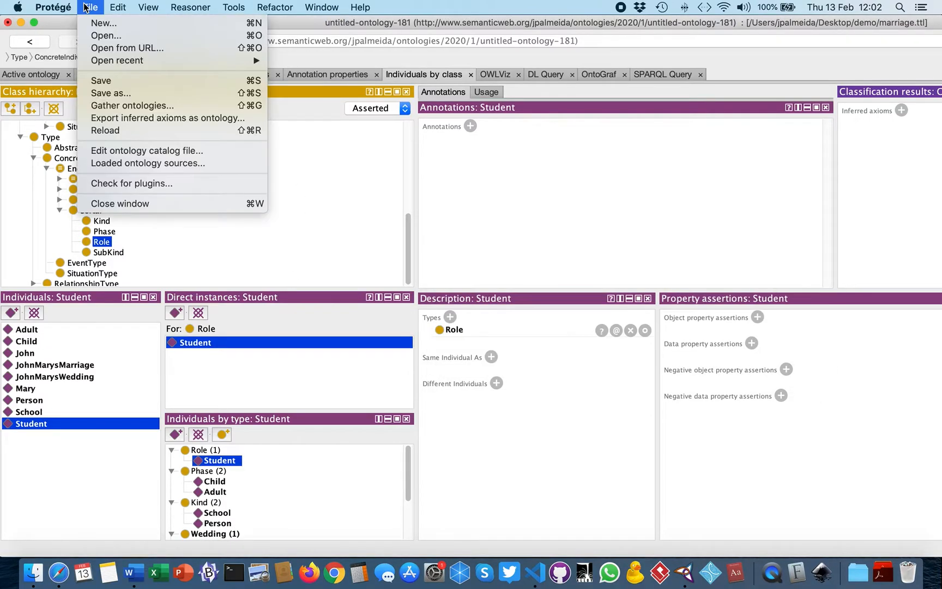
Step: Save the ontology in Turtle syntax as school.ttl in the demo folder
left_click(111, 93)
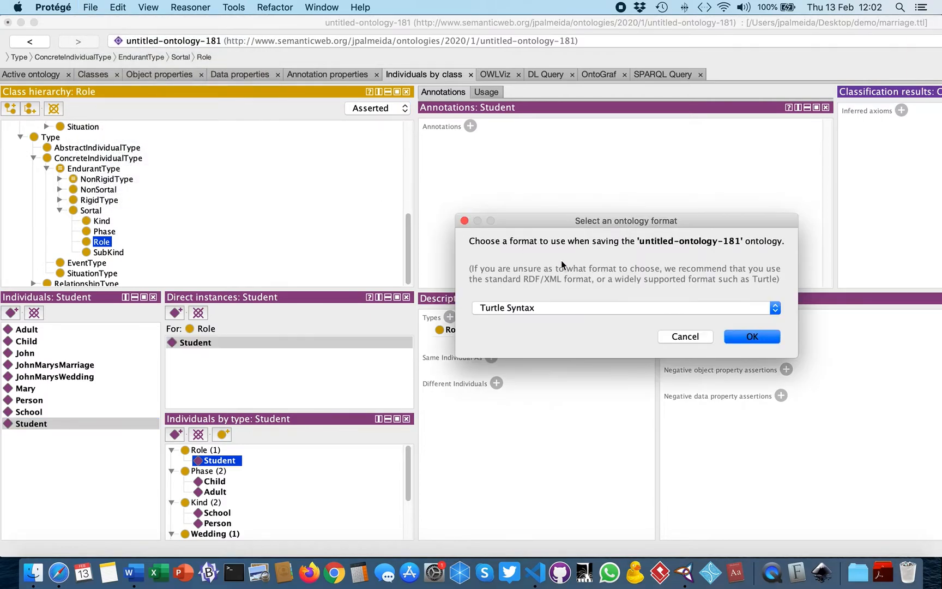
left_click(750, 335)
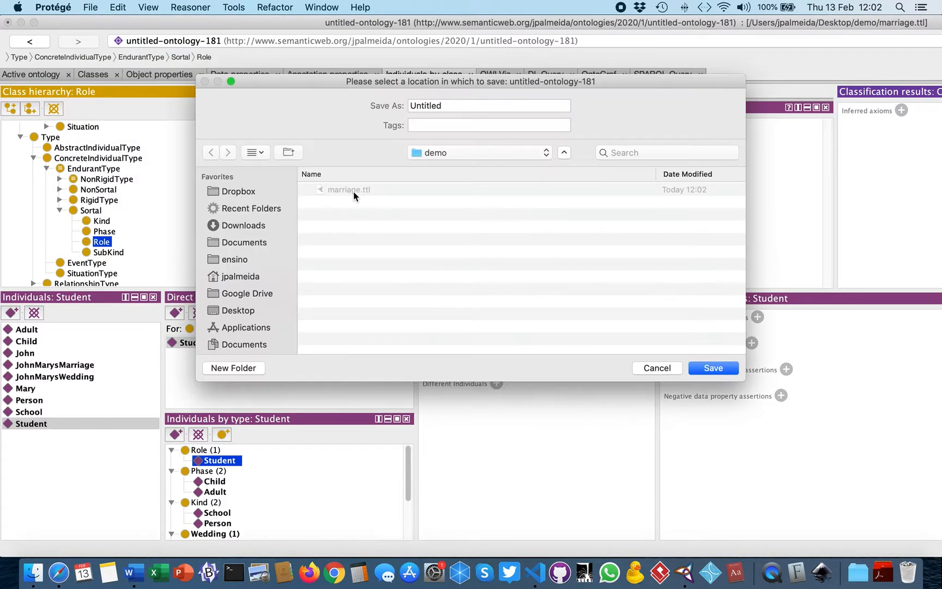
mouse_move(278, 209)
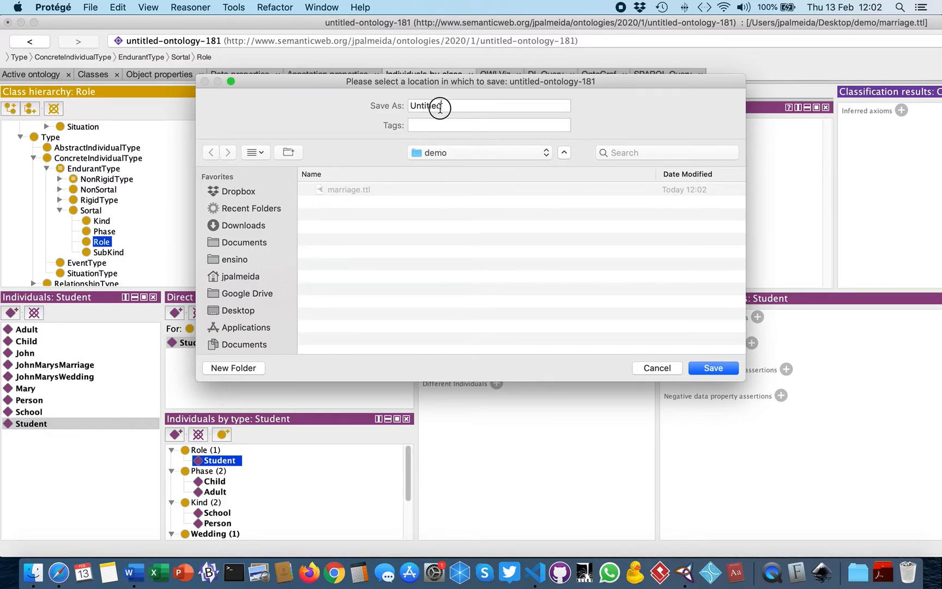
type("school")
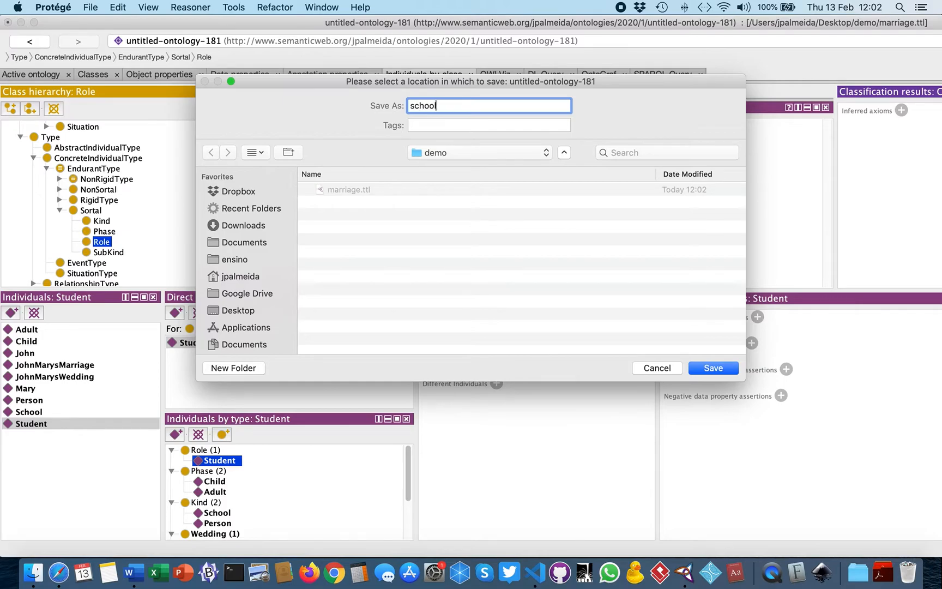
left_click(713, 367)
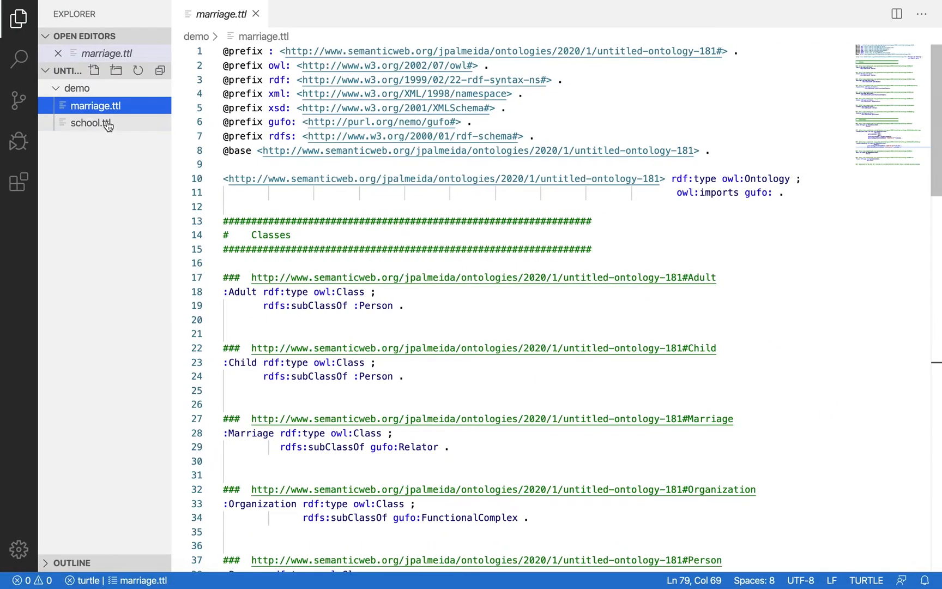
Step: Open school.ttl in VS Code and read through the Adult block and the Individuals section
left_click(91, 122)
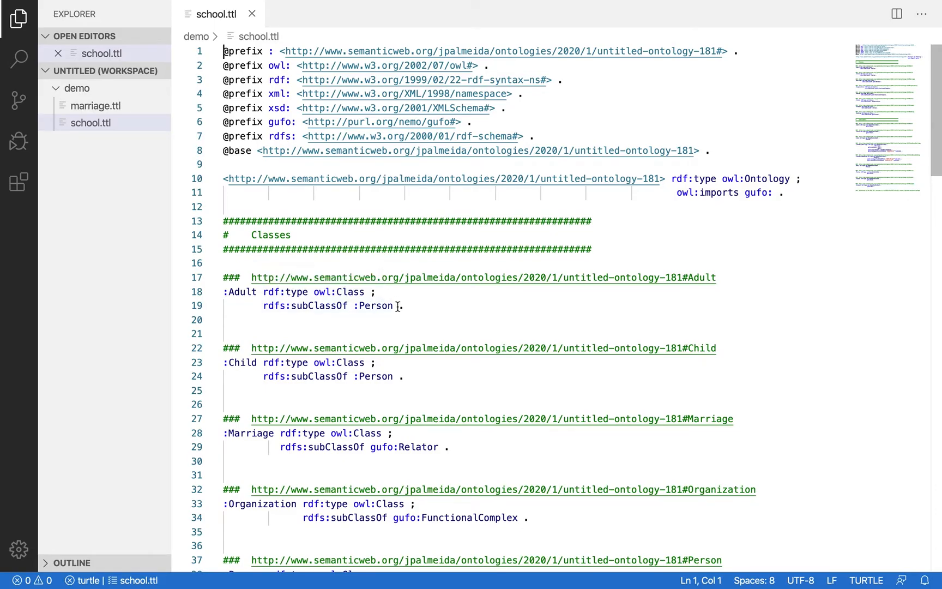
left_click_drag(223, 291, 405, 305)
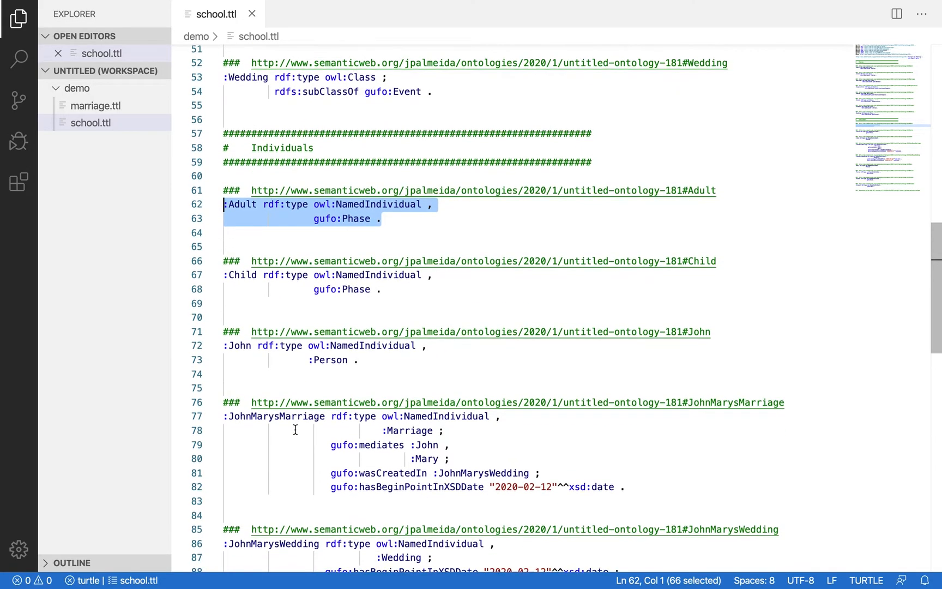
scroll("down", 3)
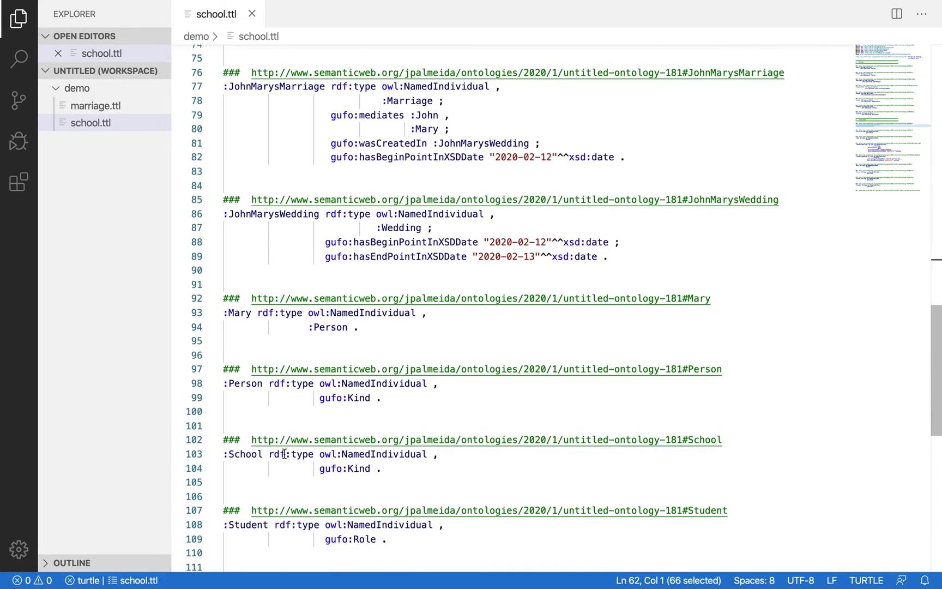
scroll("down", 3)
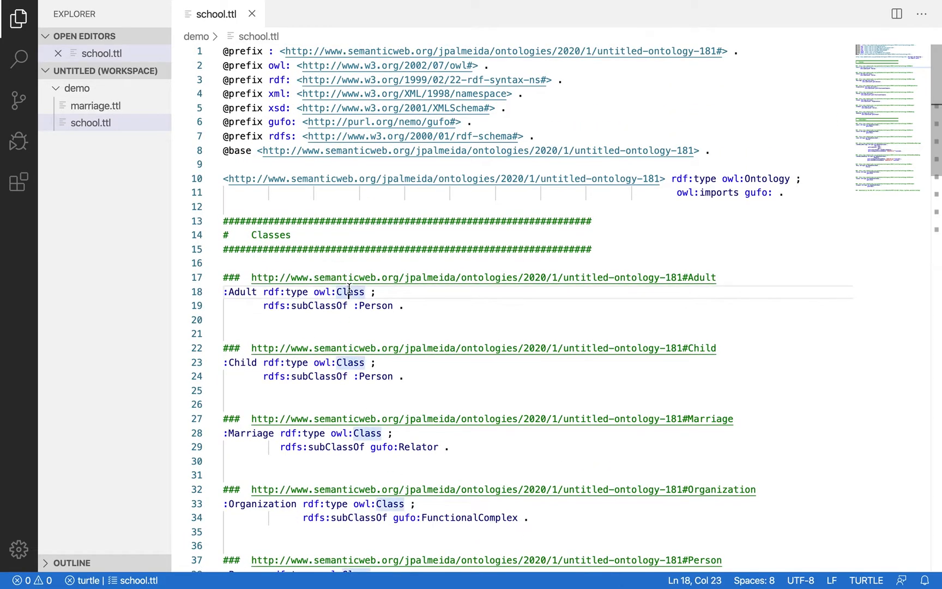
mouse_move(462, 312)
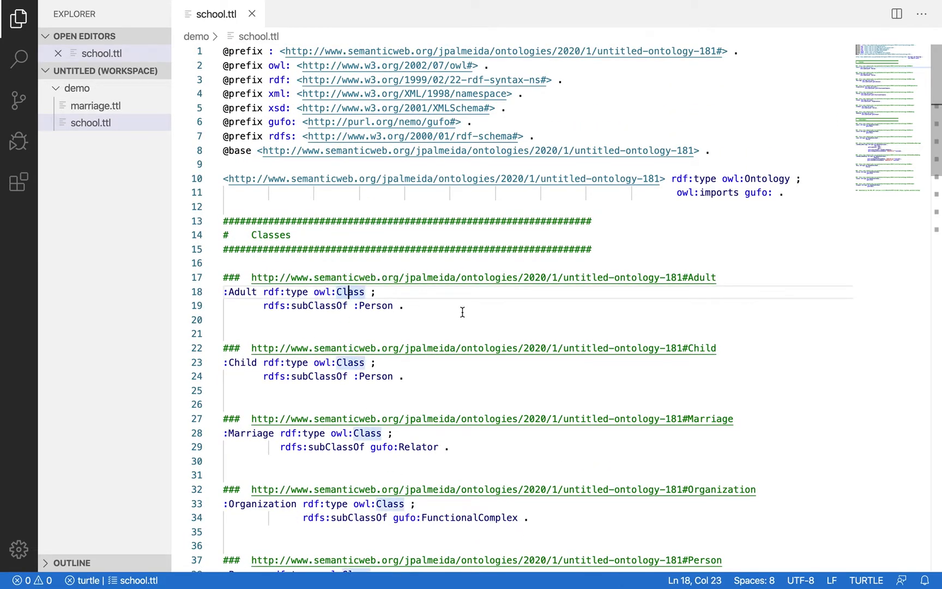